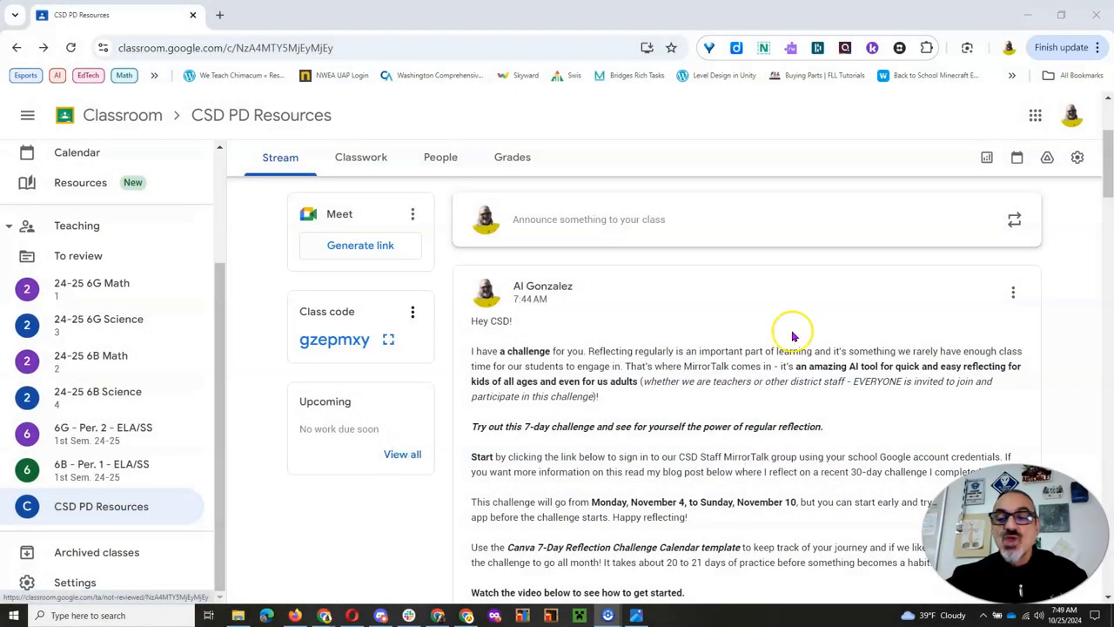
# Step: Open the MirrorTalk CSD Staff group from the Classroom post's log-in link
pyautogui.scroll(-3)
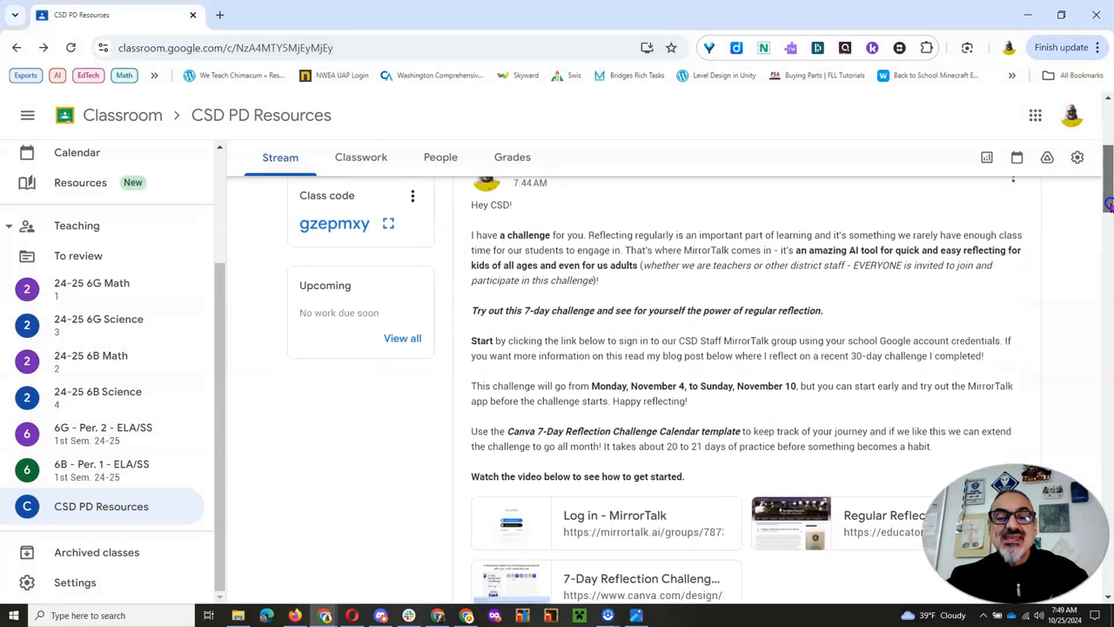
pyautogui.scroll(3)
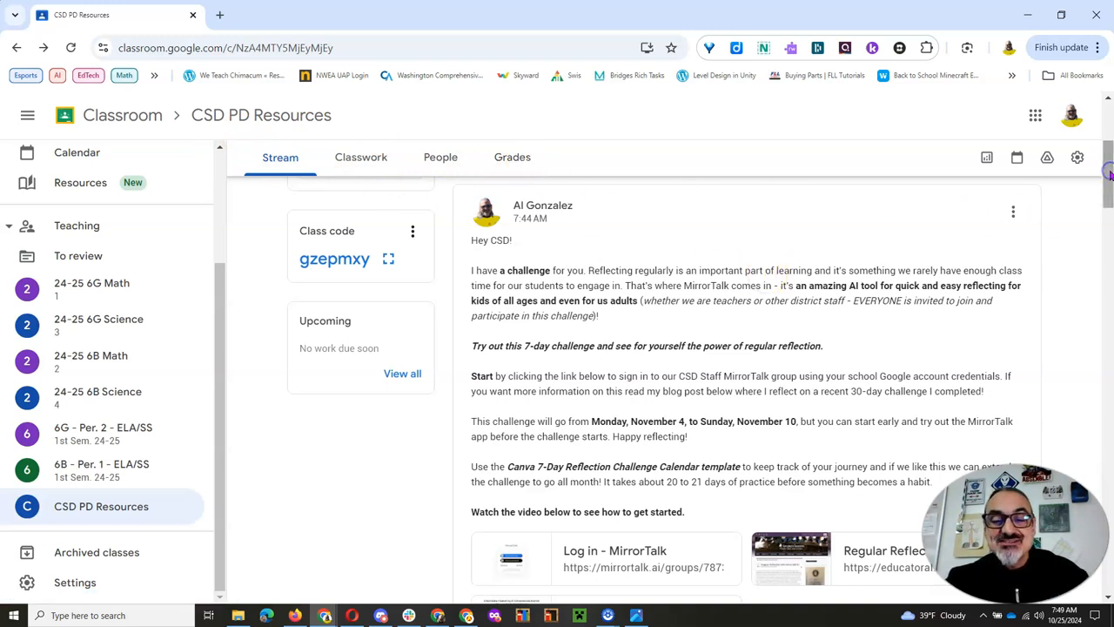
pyautogui.scroll(-3)
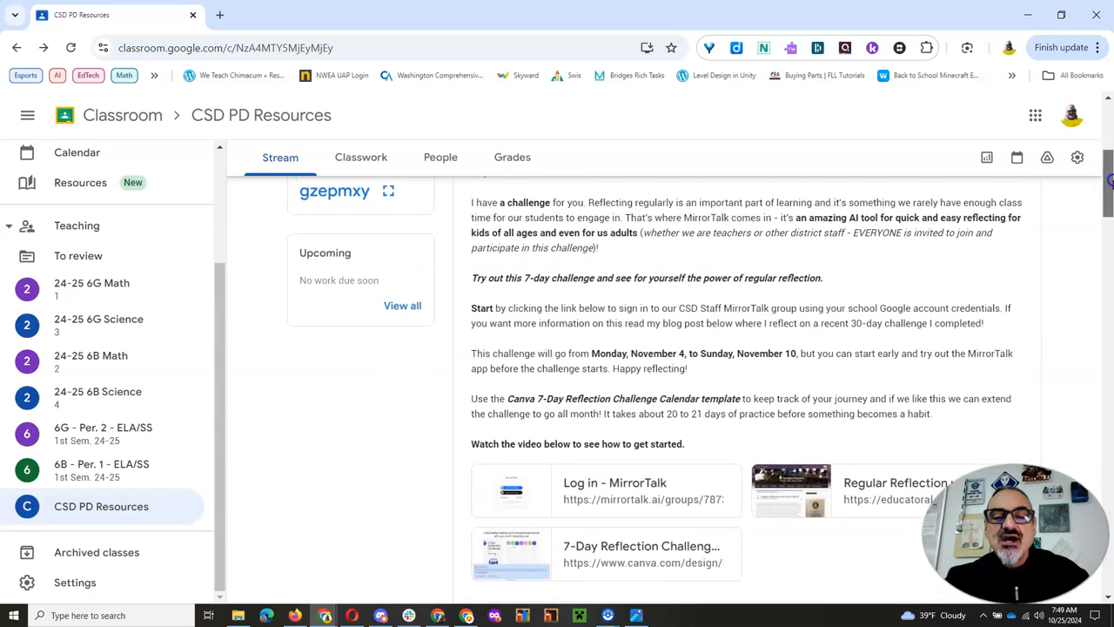
pyautogui.scroll(-3)
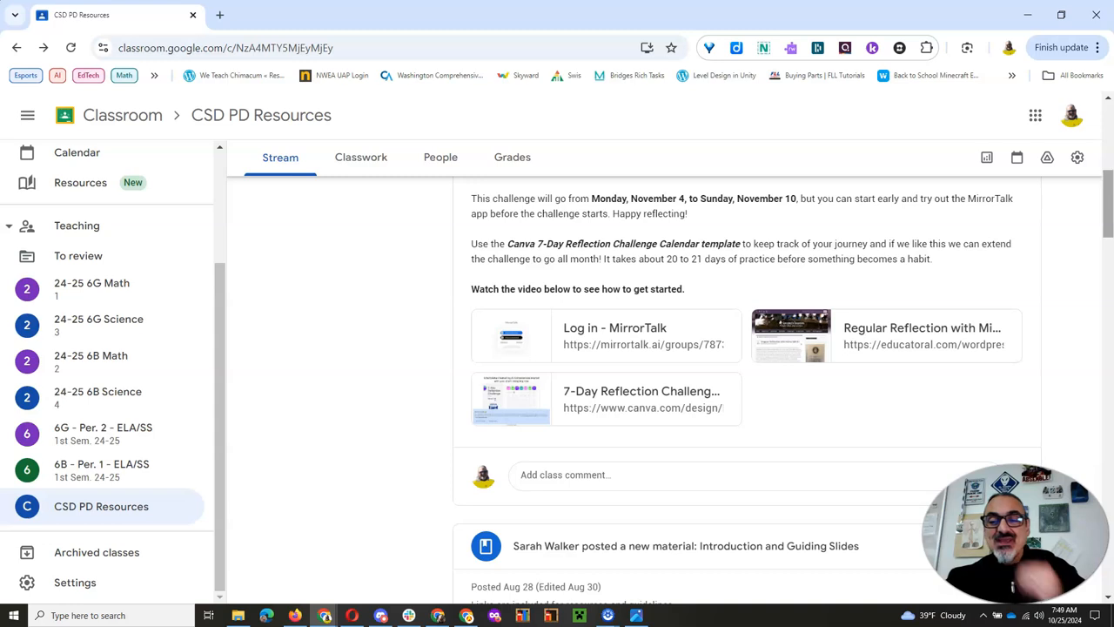
pyautogui.moveTo(852, 327)
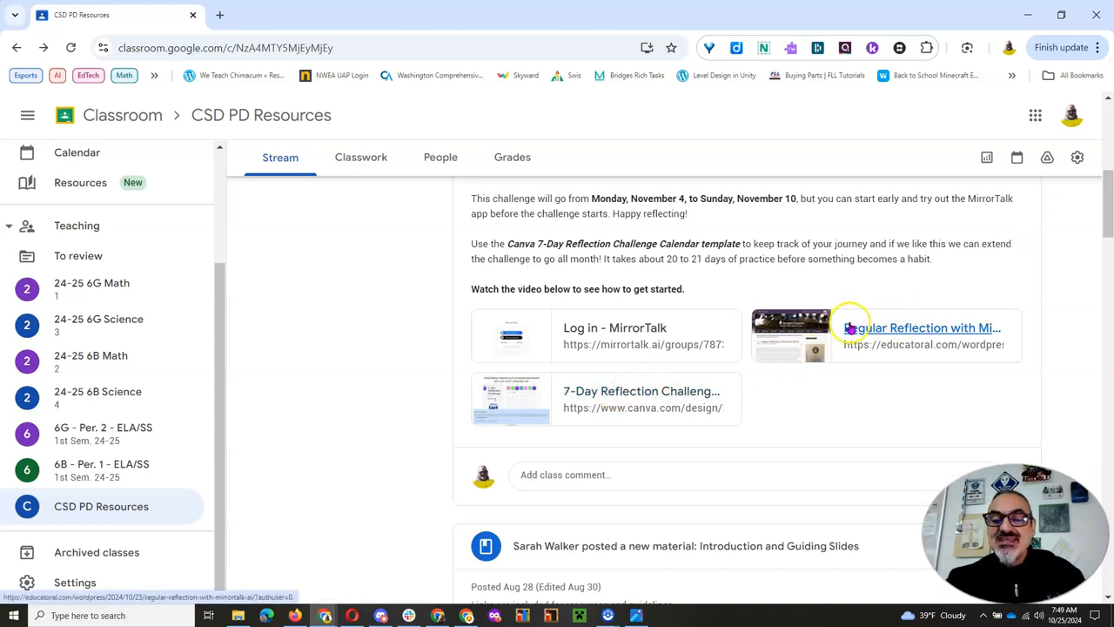
pyautogui.moveTo(856, 328)
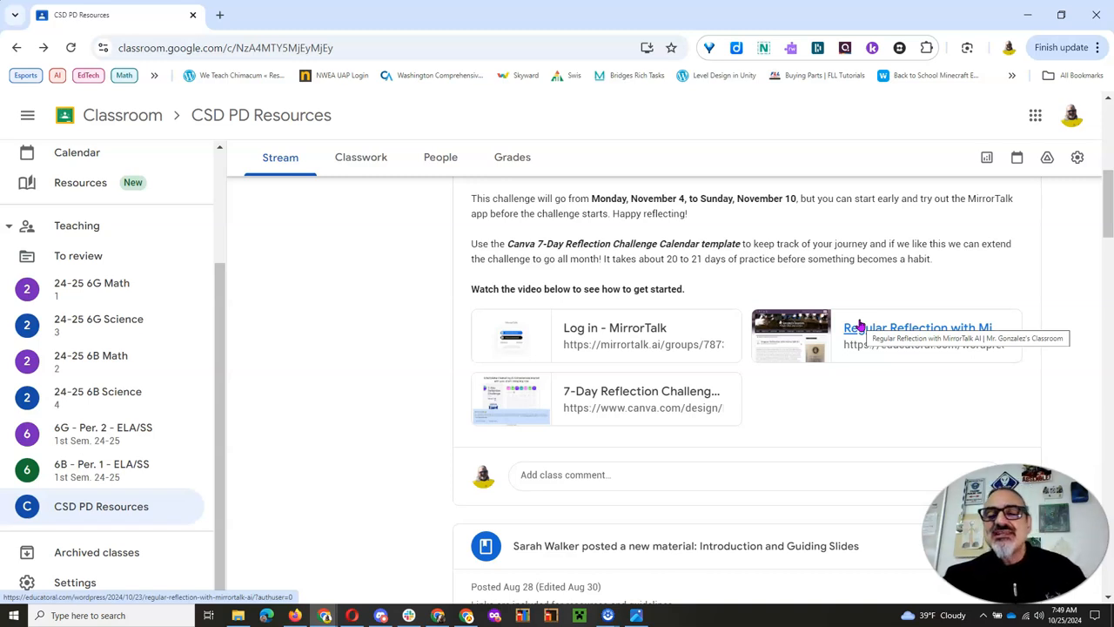
pyautogui.moveTo(614, 327)
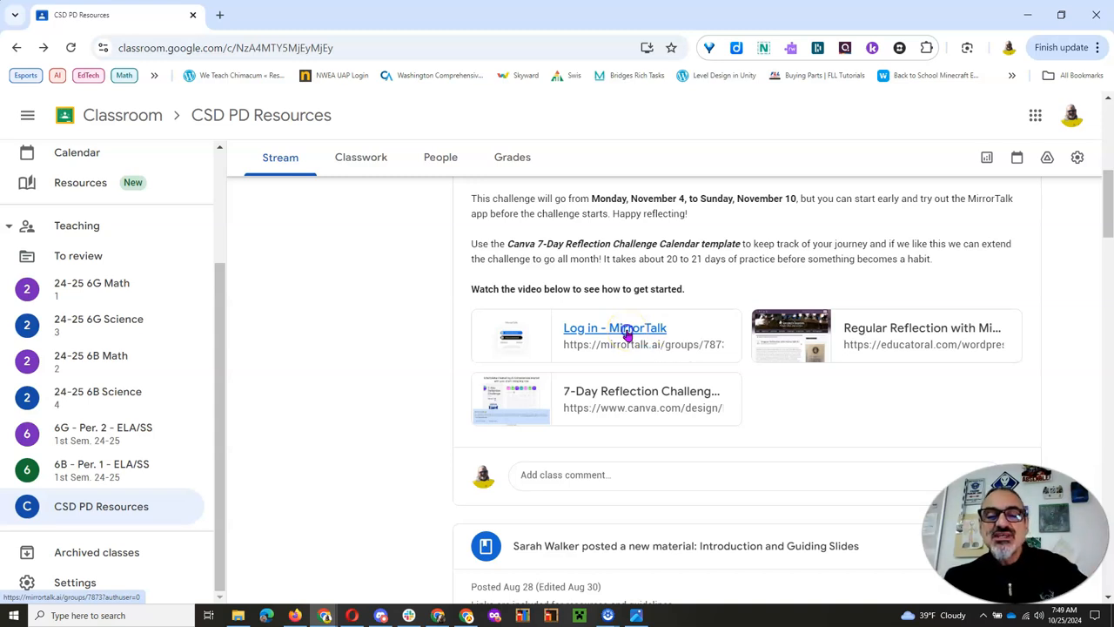
pyautogui.click(614, 327)
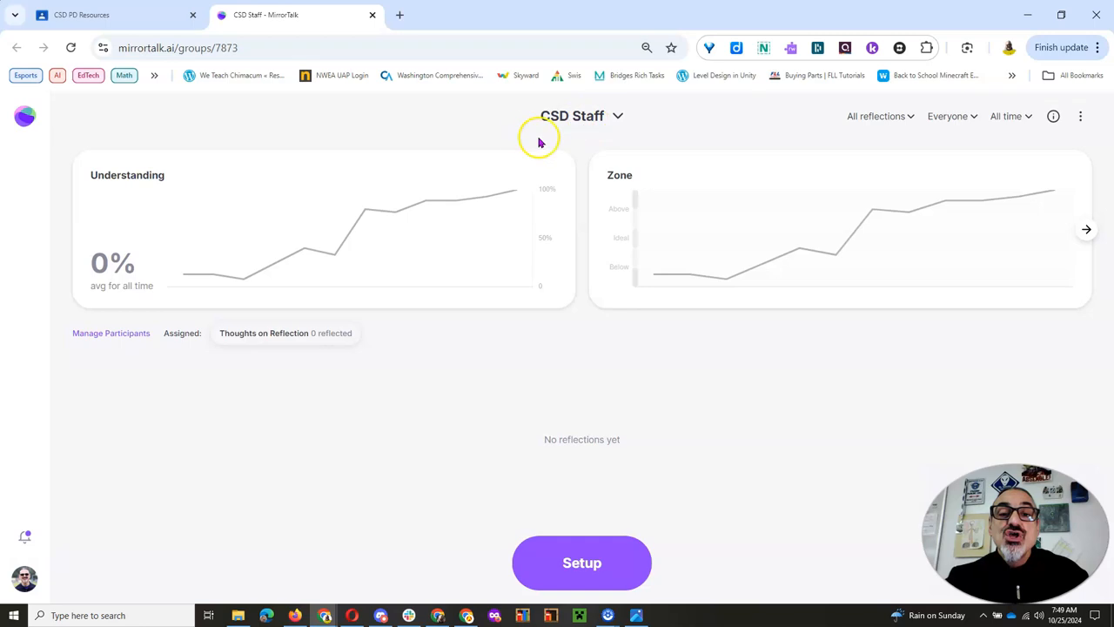
pyautogui.moveTo(720, 470)
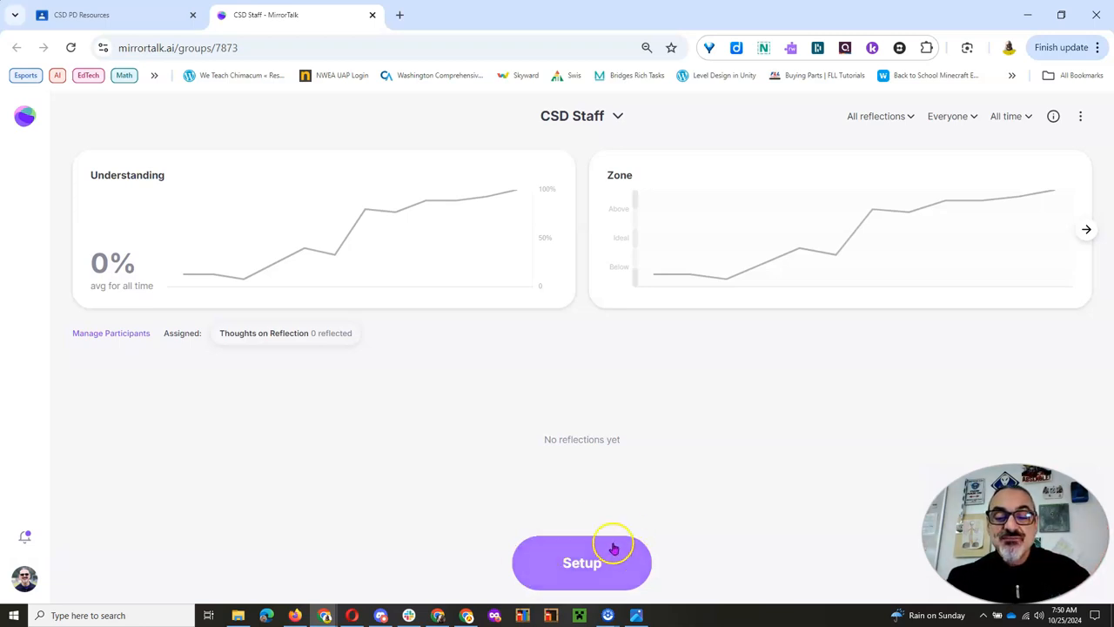
pyautogui.moveTo(627, 505)
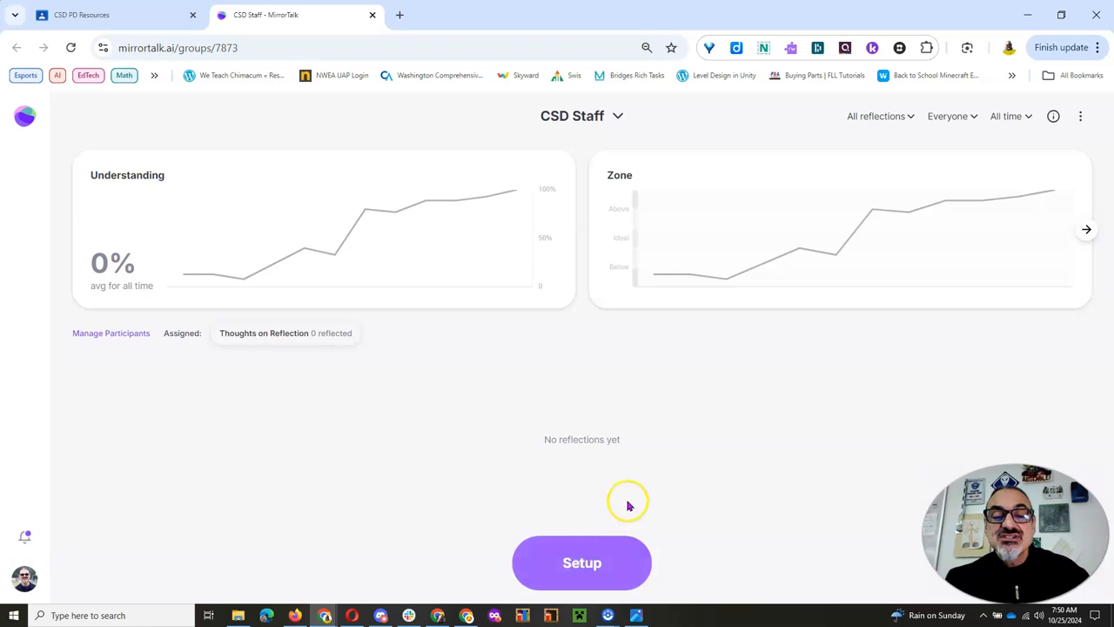
pyautogui.moveTo(609, 488)
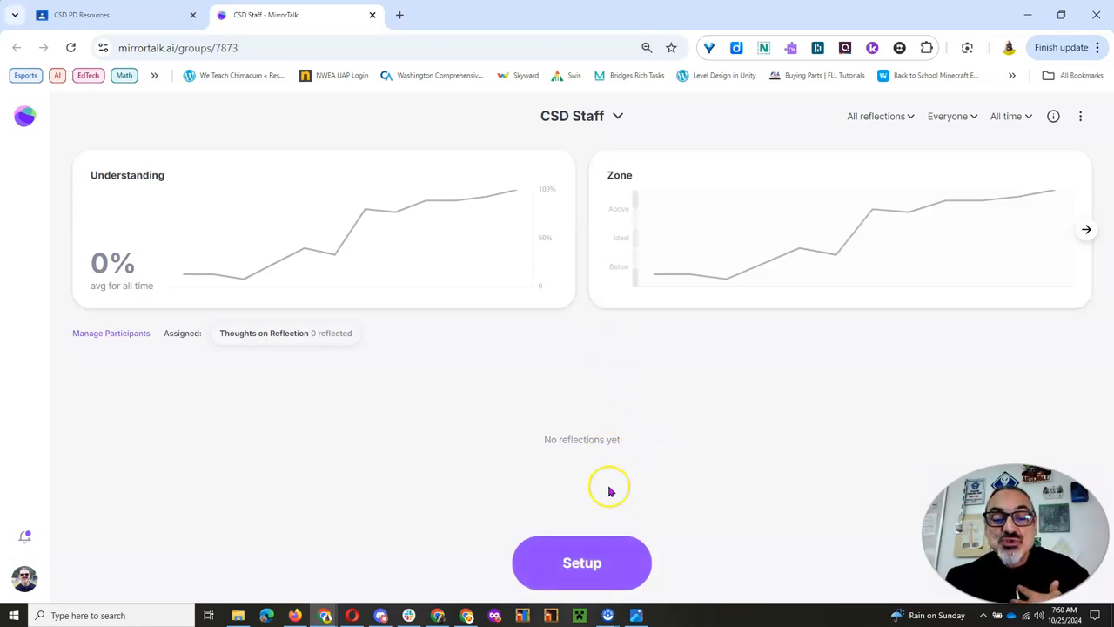
pyautogui.moveTo(581, 532)
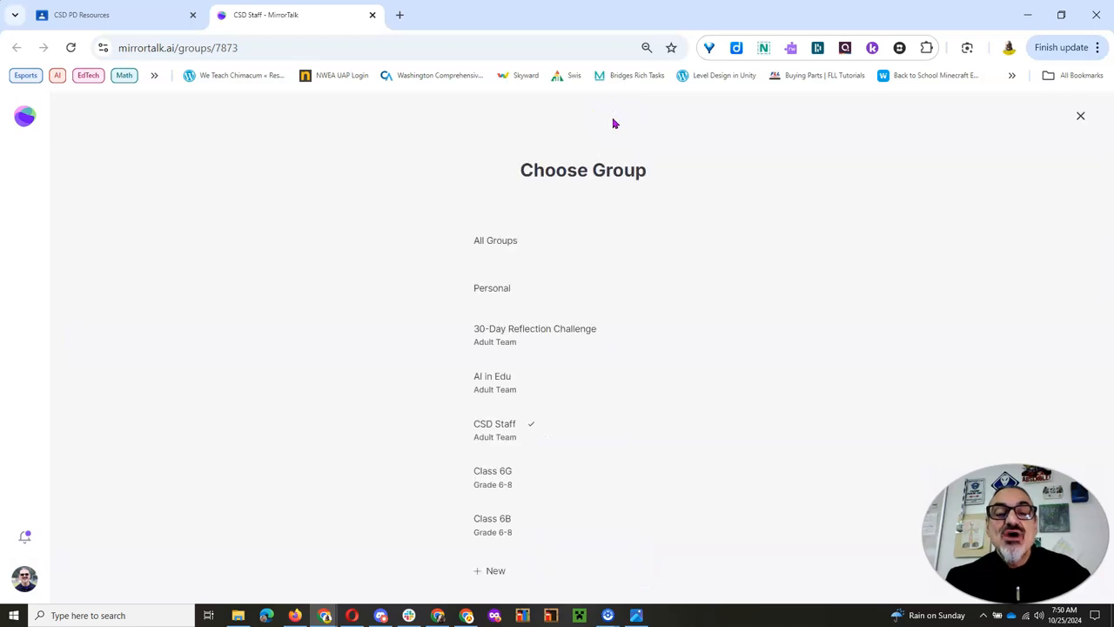
# Step: Switch to the 30-Day Reflection Challenge group and scroll the feed to the Day 26 reflection
pyautogui.click(535, 328)
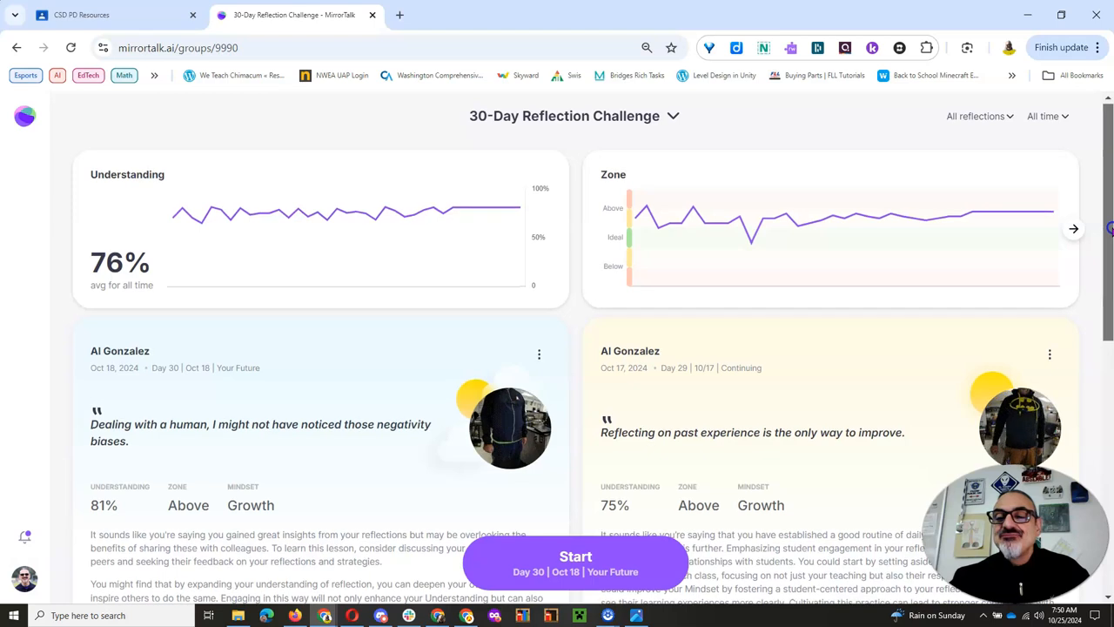
pyautogui.scroll(-3)
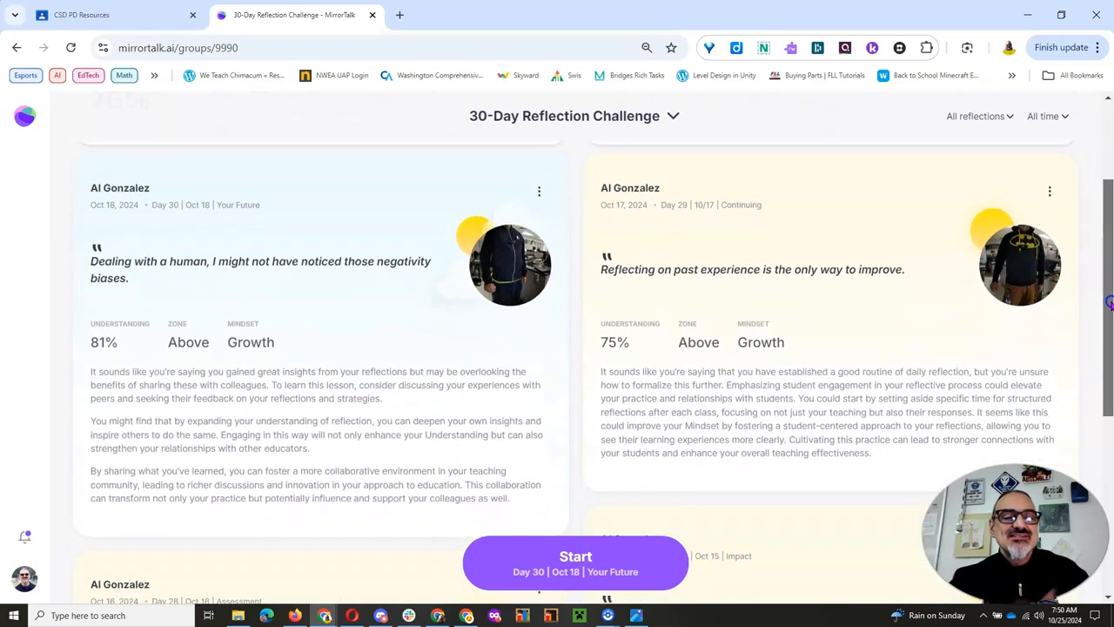
pyautogui.scroll(-3)
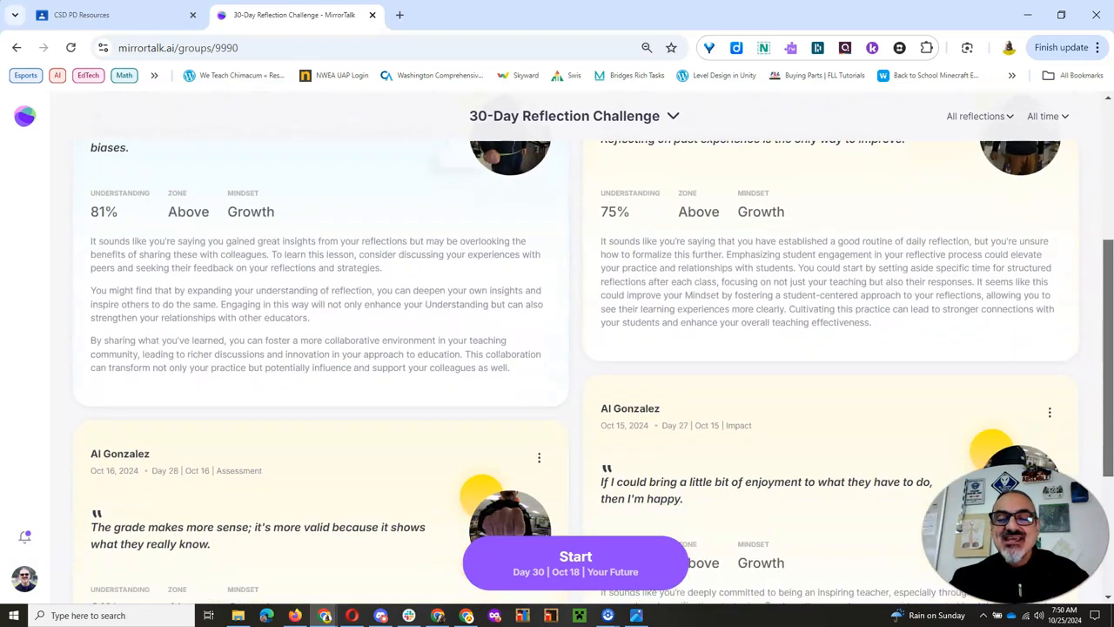
pyautogui.scroll(-3)
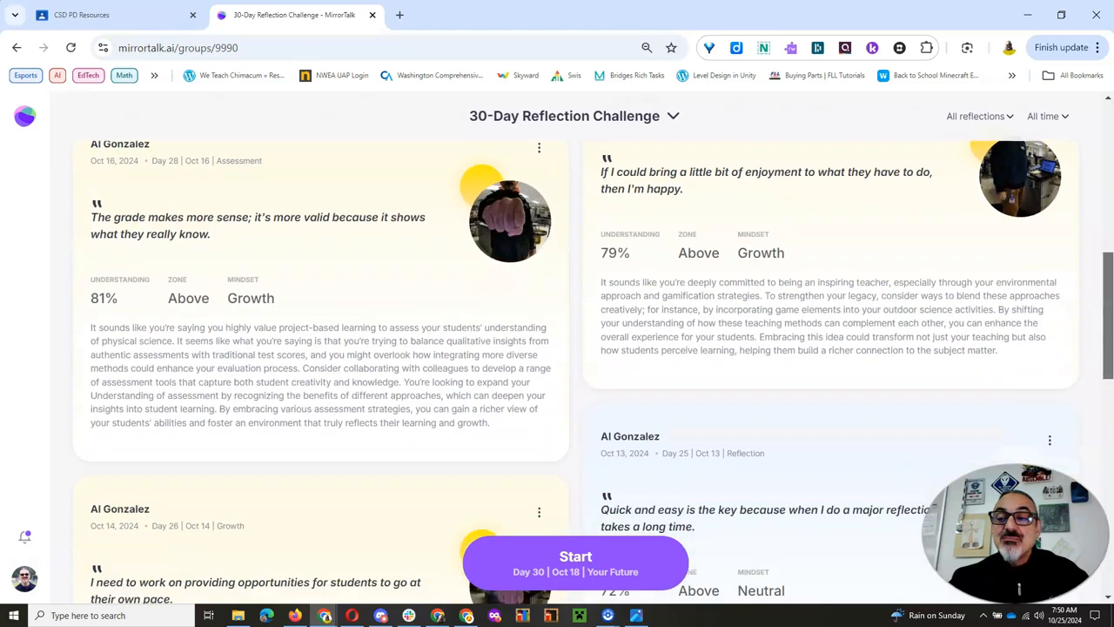
pyautogui.scroll(-3)
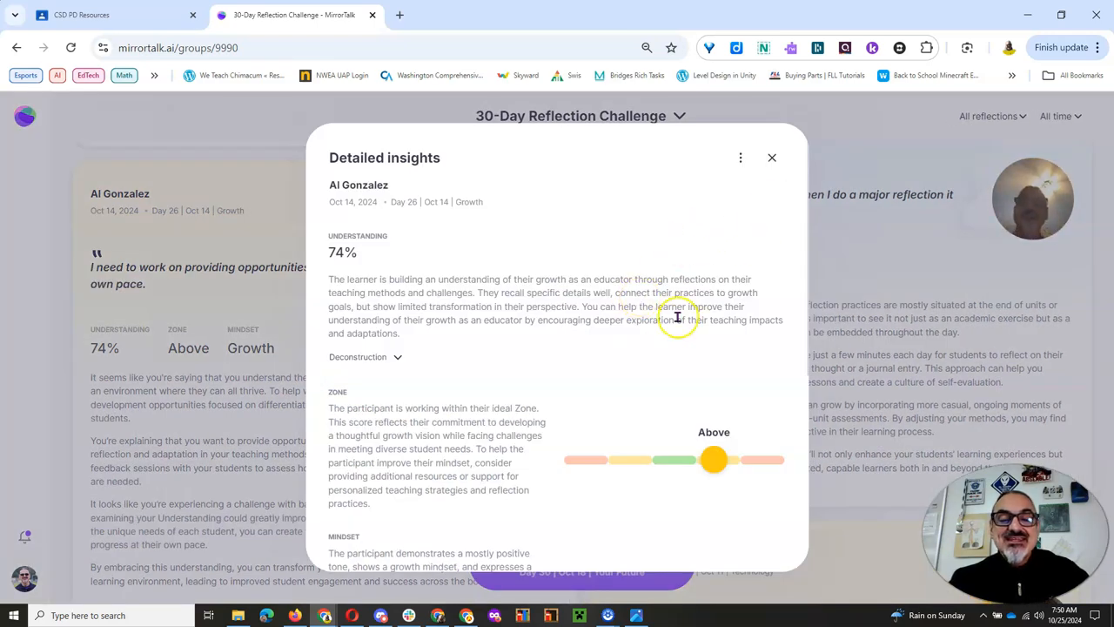
# Step: Expand the understanding score breakdown and review the zone, mindset and bias insights
pyautogui.click(364, 357)
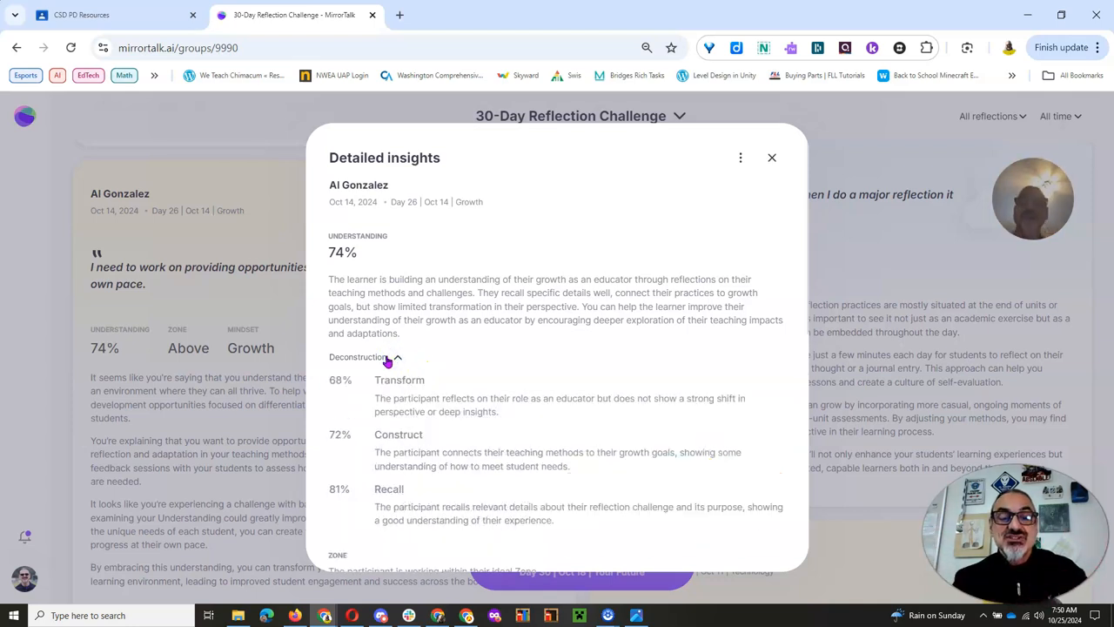
pyautogui.scroll(-3)
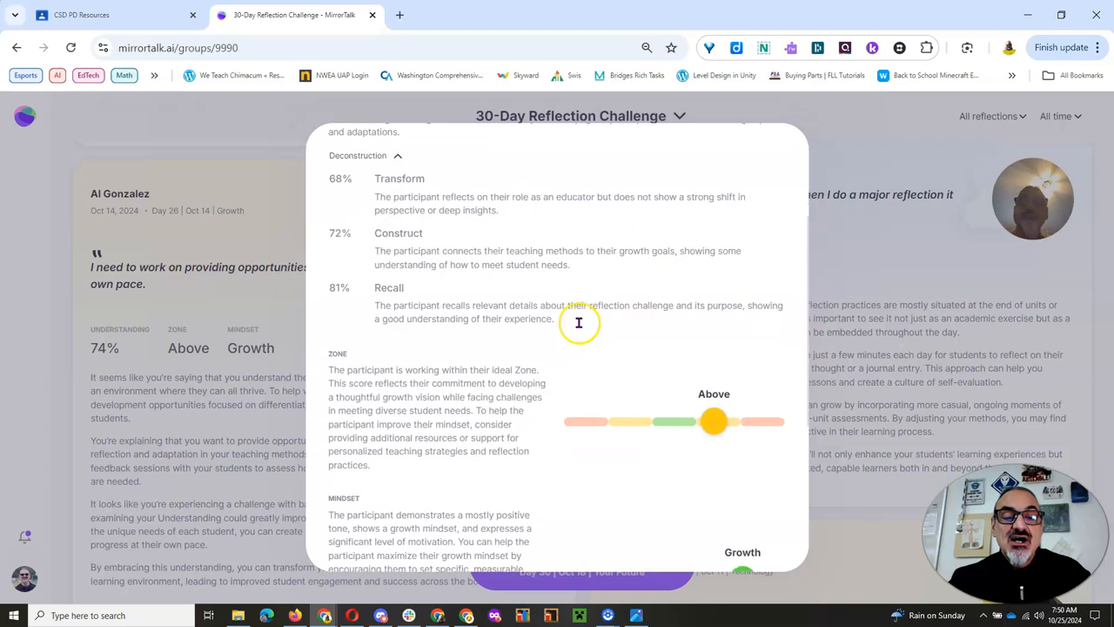
pyautogui.moveTo(634, 303)
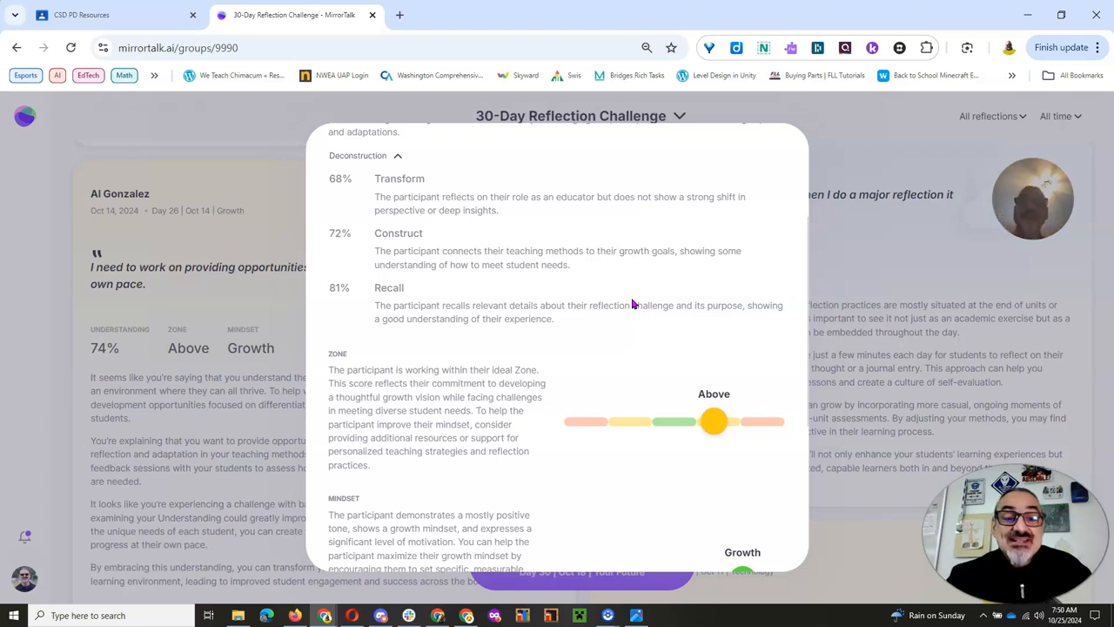
pyautogui.scroll(-3)
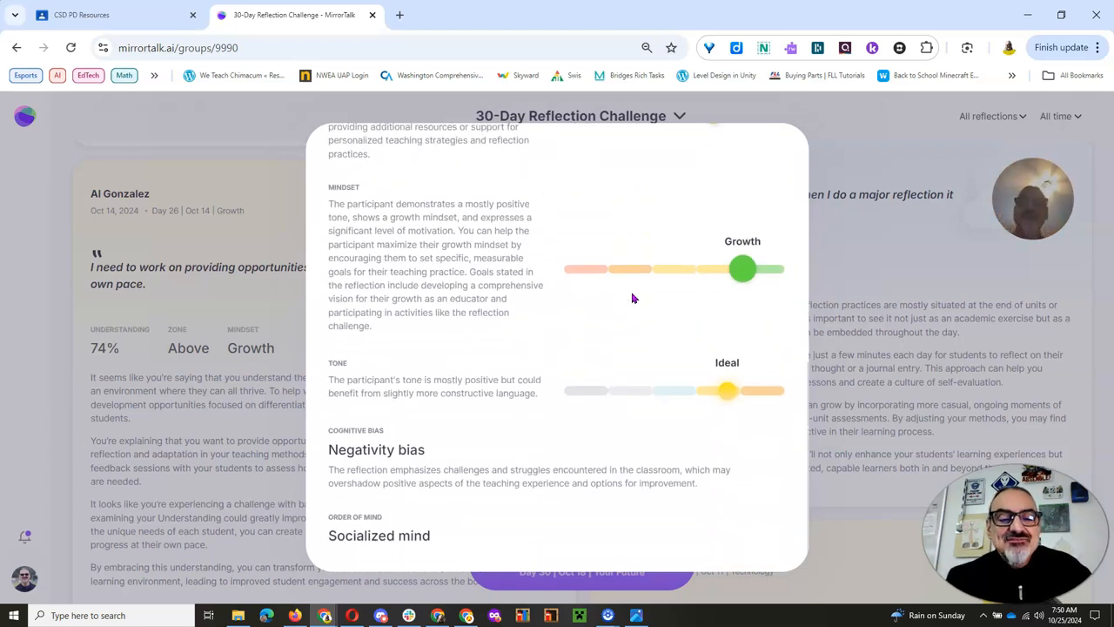
pyautogui.moveTo(392, 461)
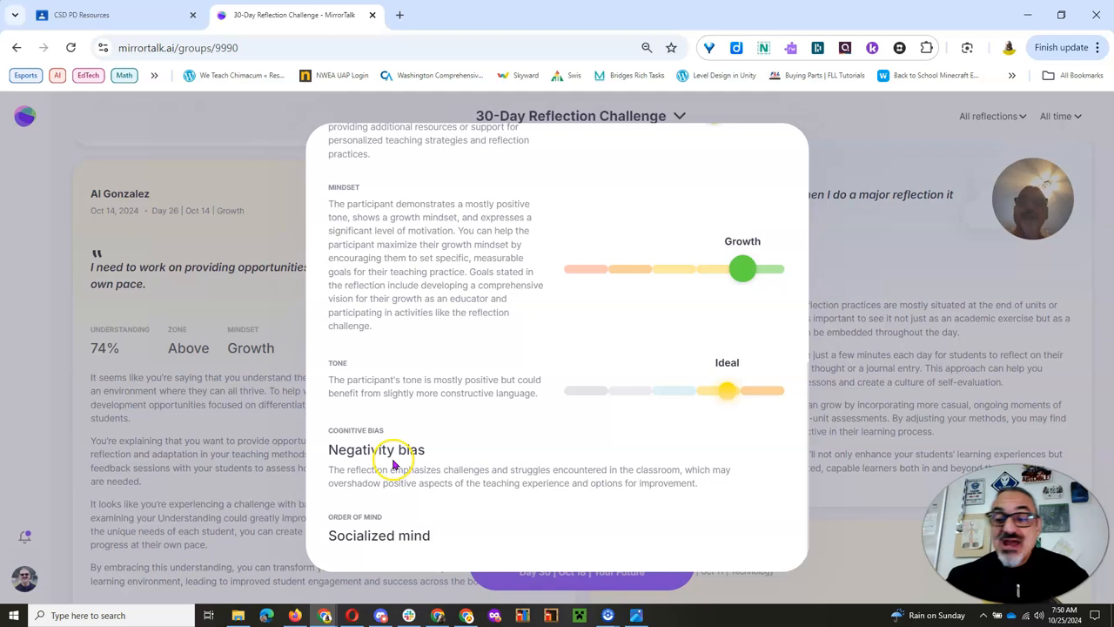
pyautogui.moveTo(345, 444)
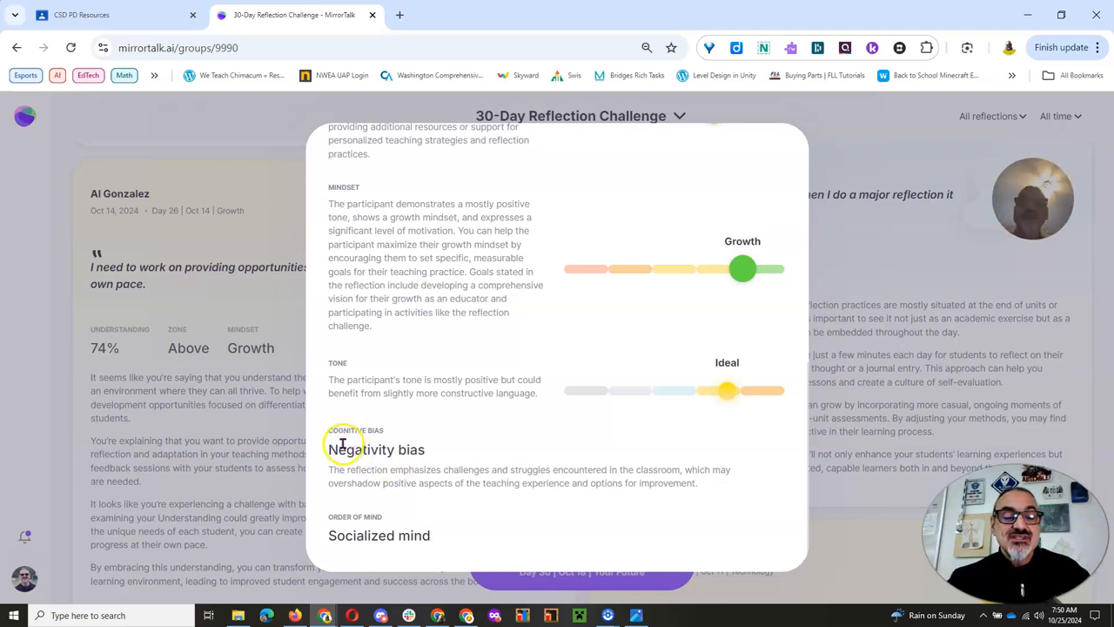
pyautogui.moveTo(463, 486)
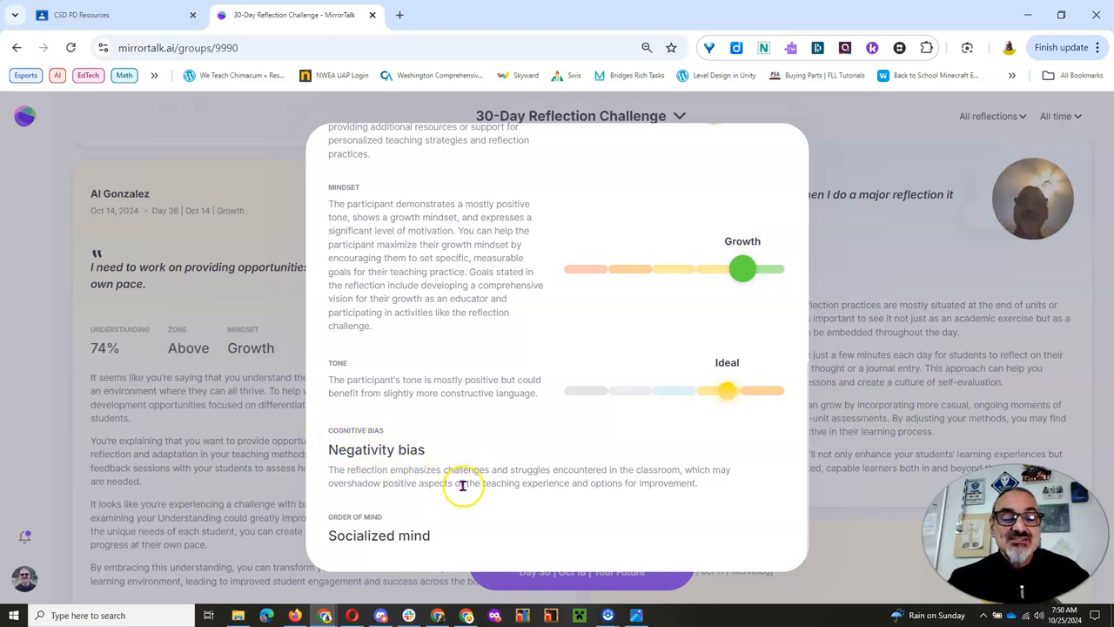
pyautogui.moveTo(453, 511)
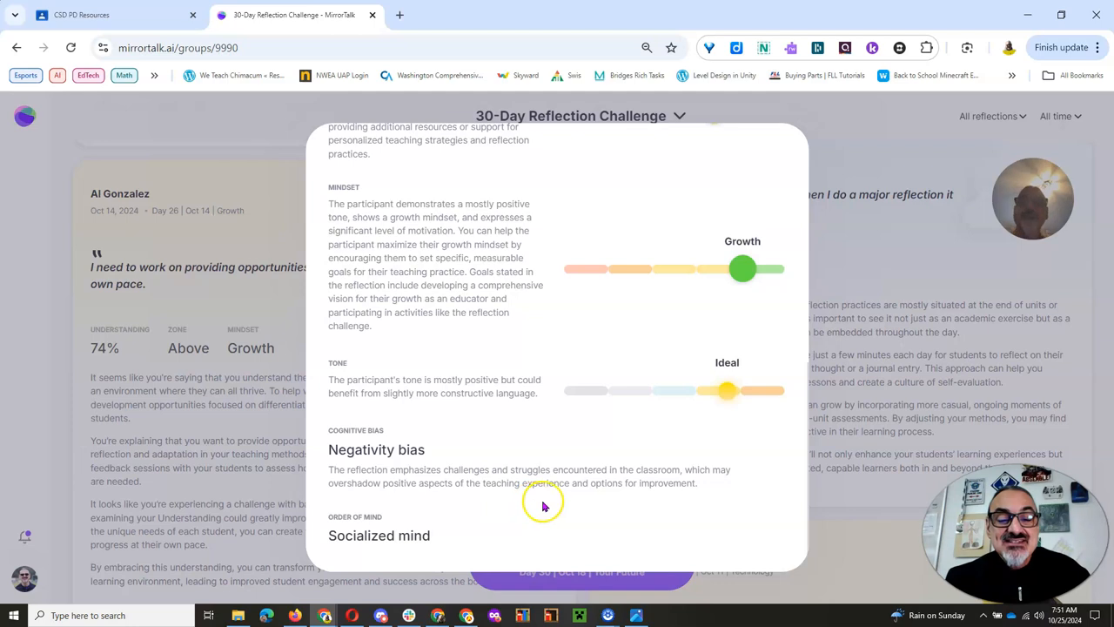
pyautogui.moveTo(695, 484)
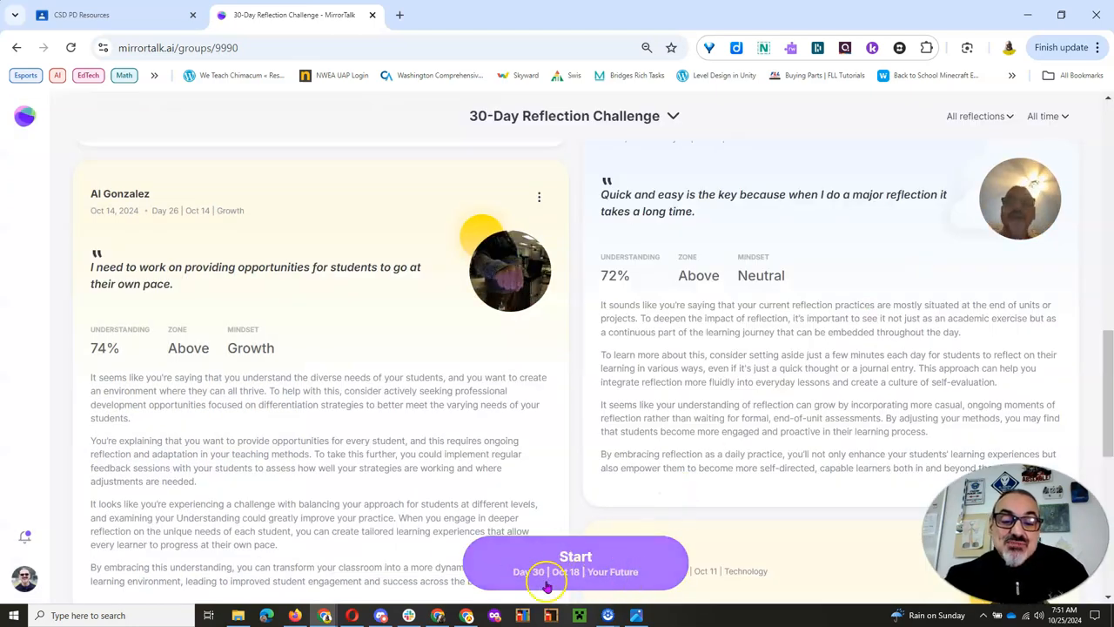
# Step: Start the Day 30 reflection activity, showing the first of six prompts
pyautogui.click(574, 560)
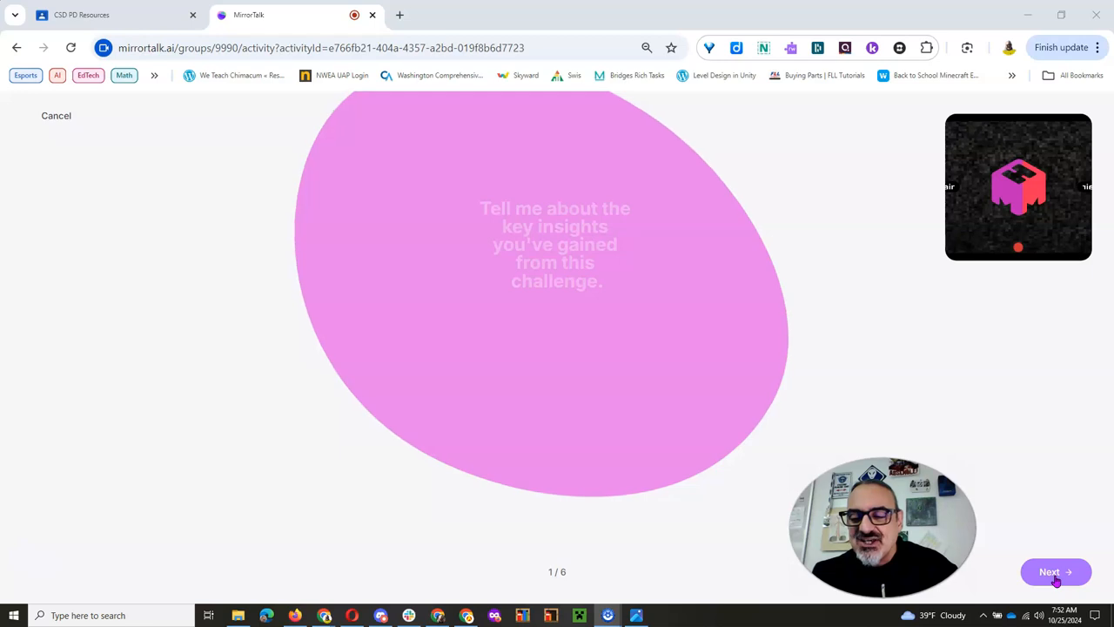
# Step: Advance to the second prompt, then cancel the reflection and confirm with 'Yes, cancel'
pyautogui.click(1055, 571)
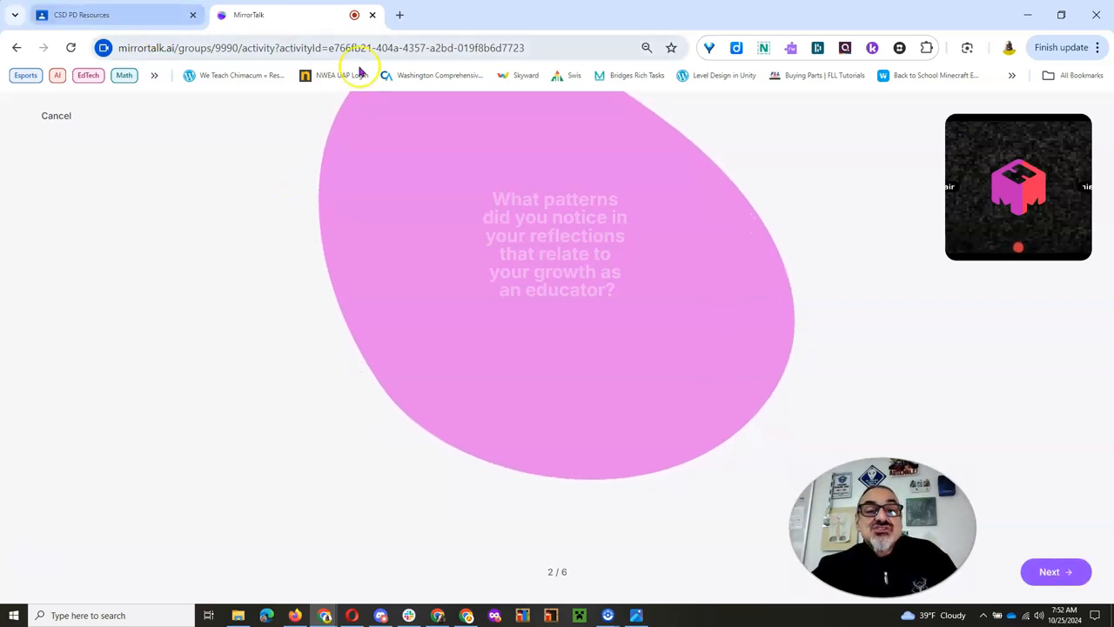
pyautogui.click(56, 115)
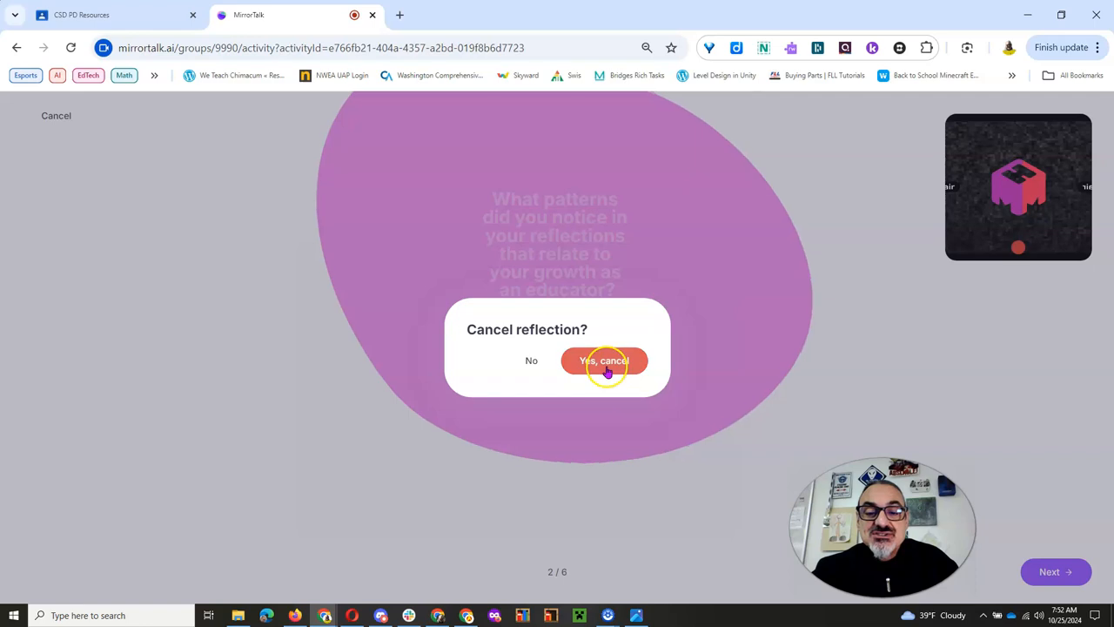
pyautogui.click(604, 360)
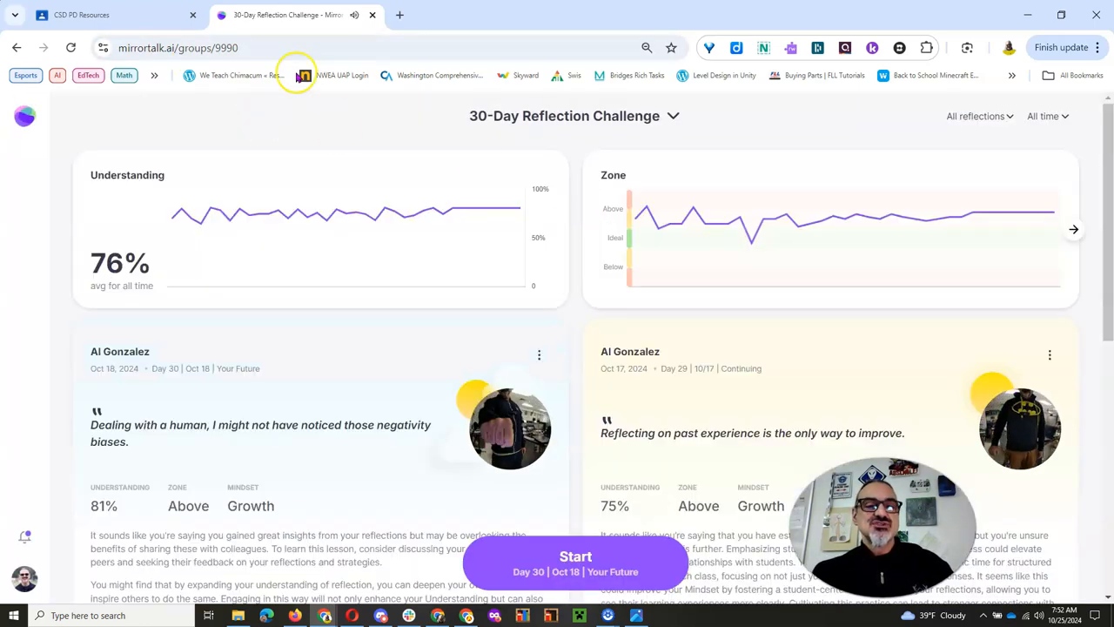
# Step: Return to the Google Classroom CSD PD Resources post with the challenge links
pyautogui.click(78, 14)
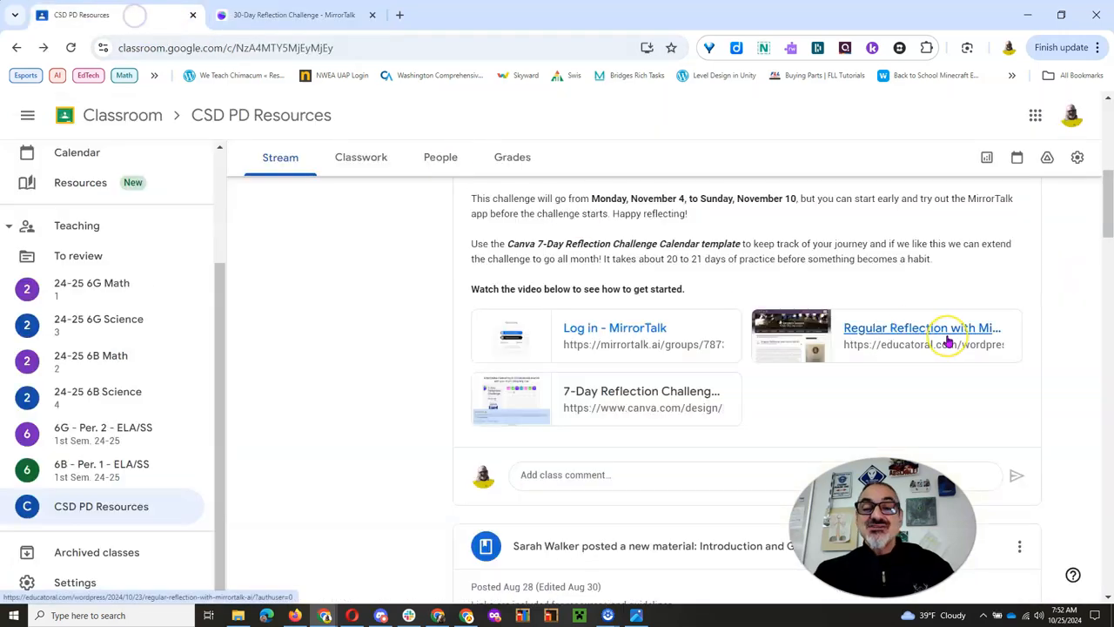
pyautogui.moveTo(943, 335)
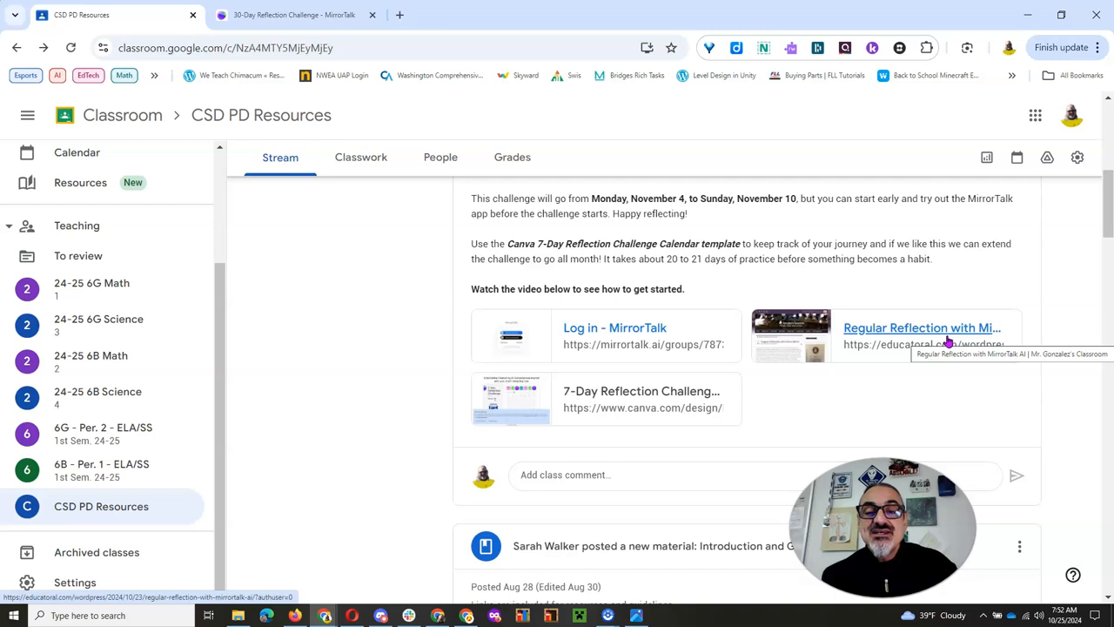
pyautogui.moveTo(696, 202)
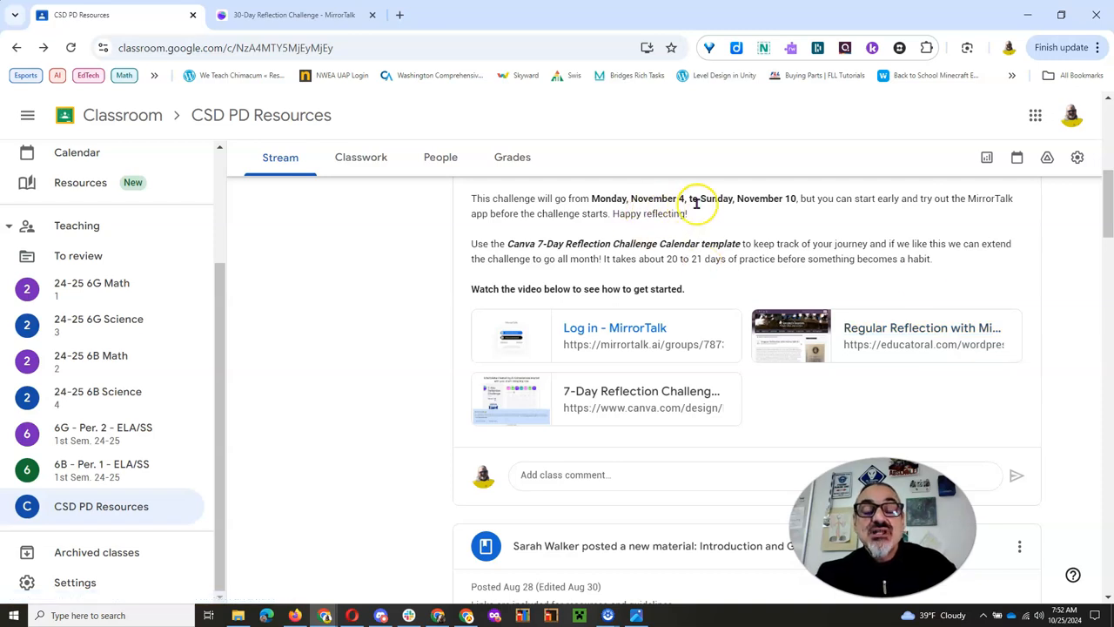
pyautogui.moveTo(822, 230)
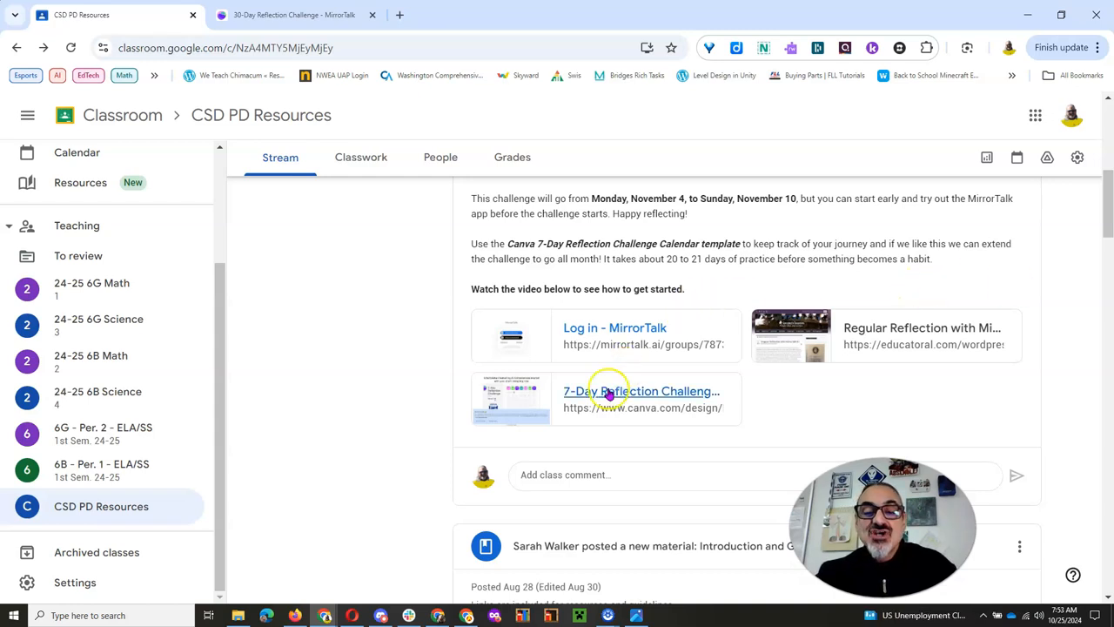
# Step: Open the shared 7-Day Reflection Challenge Canva template and choose Edit template
pyautogui.click(641, 390)
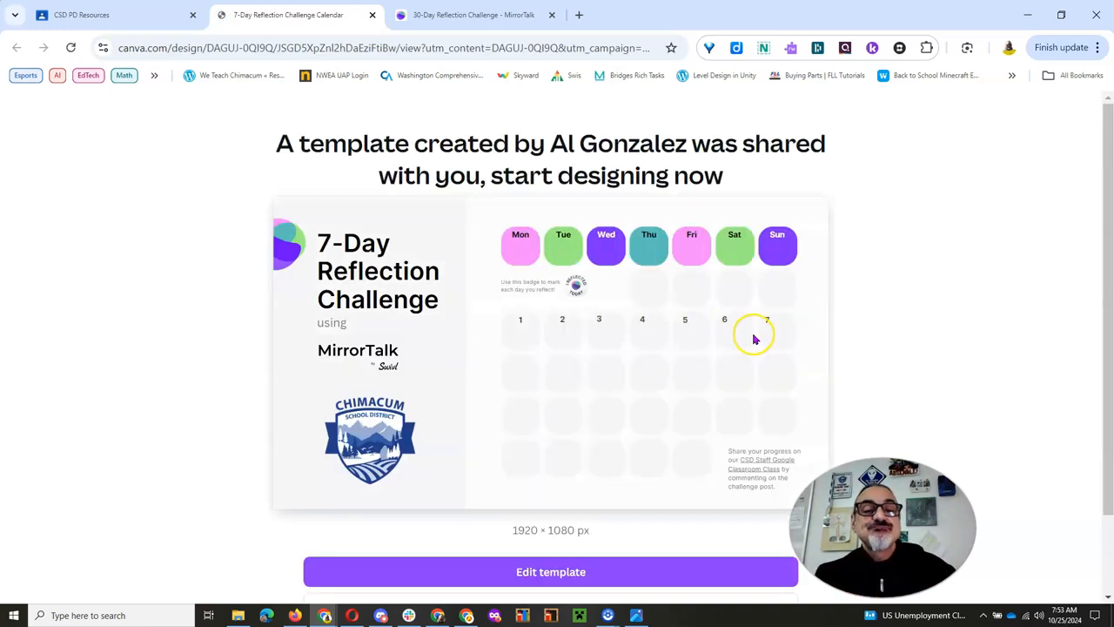
pyautogui.moveTo(663, 400)
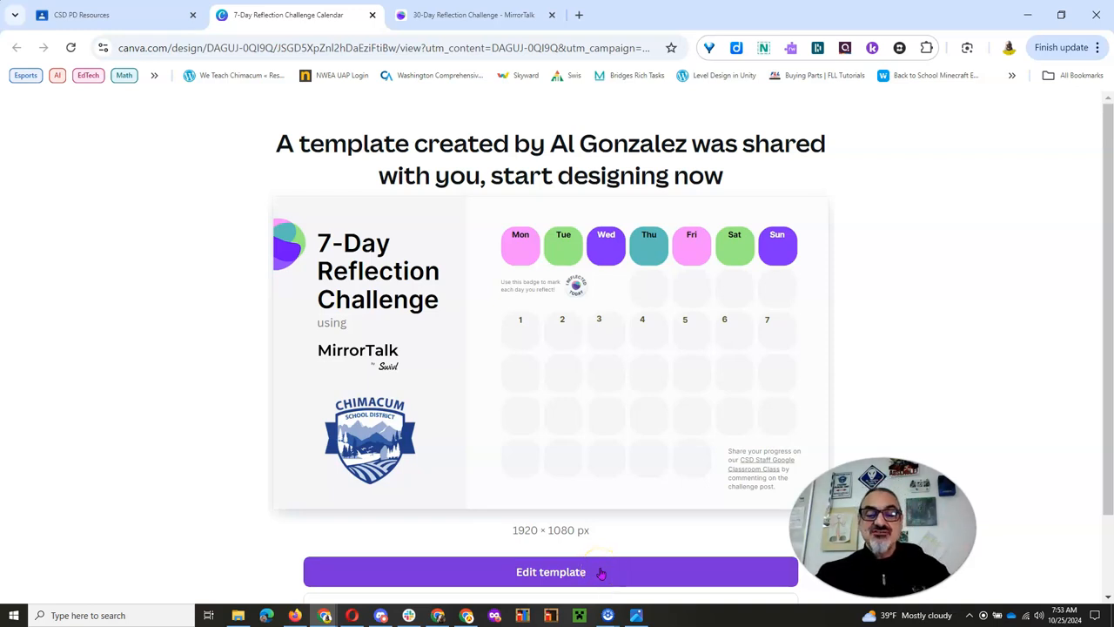
pyautogui.click(550, 571)
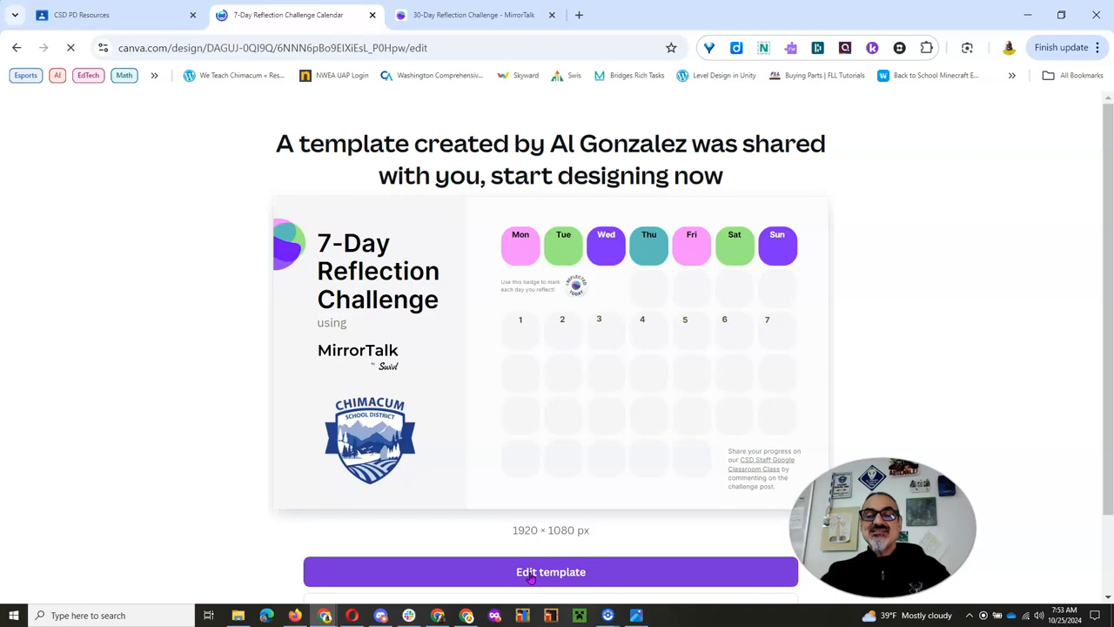
# Step: Load the calendar design in the Canva editor, selecting the title and then deselecting it
pyautogui.click(550, 571)
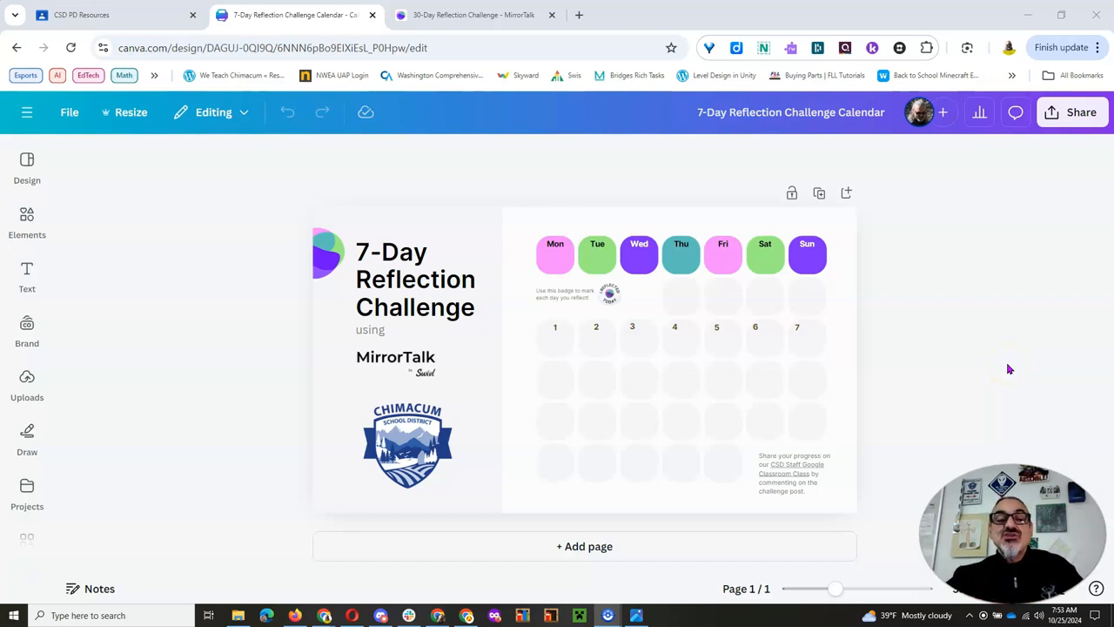
pyautogui.click(417, 279)
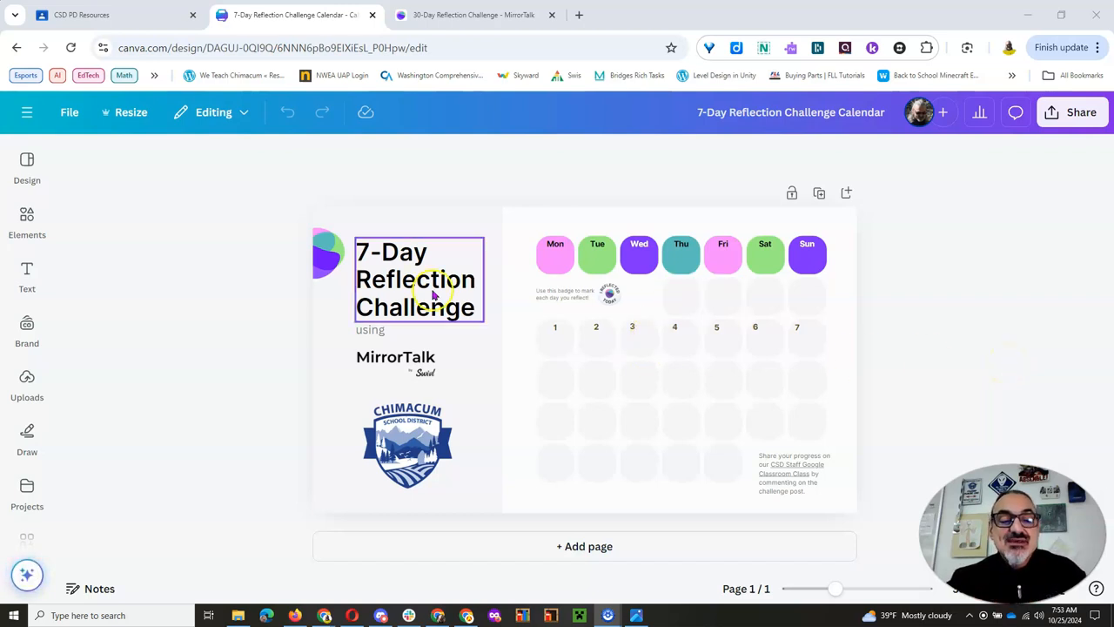
pyautogui.click(892, 312)
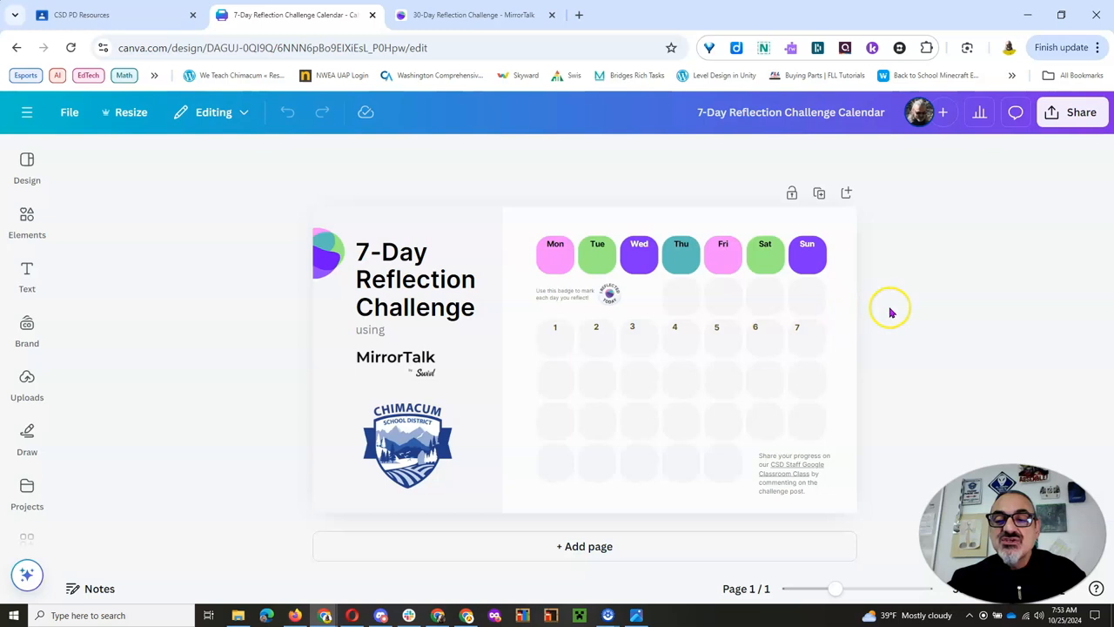
pyautogui.moveTo(933, 312)
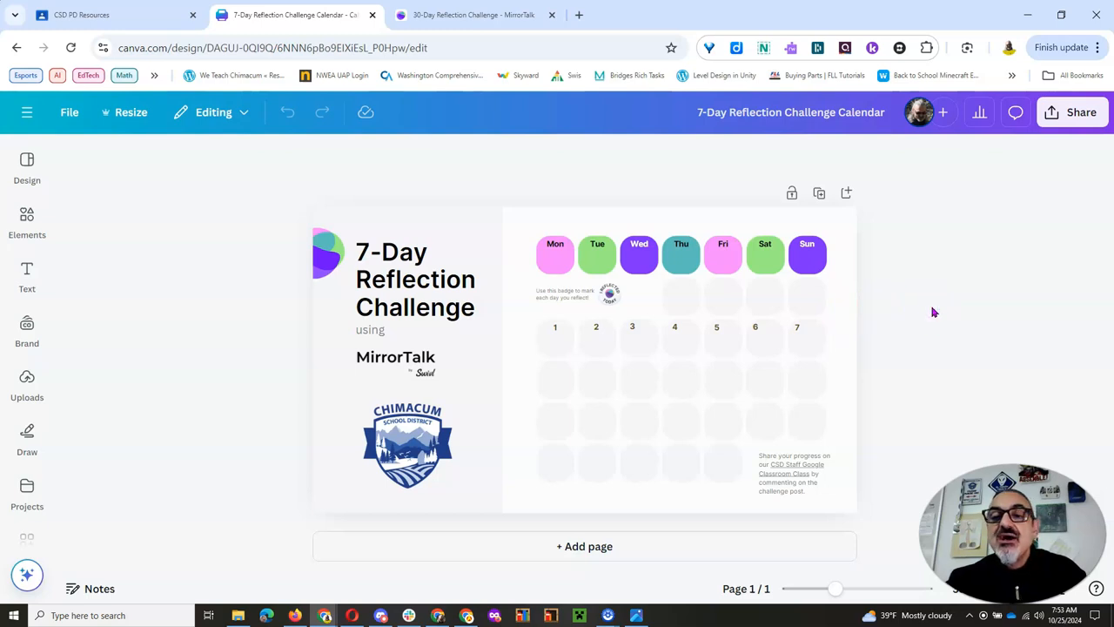
pyautogui.click(609, 294)
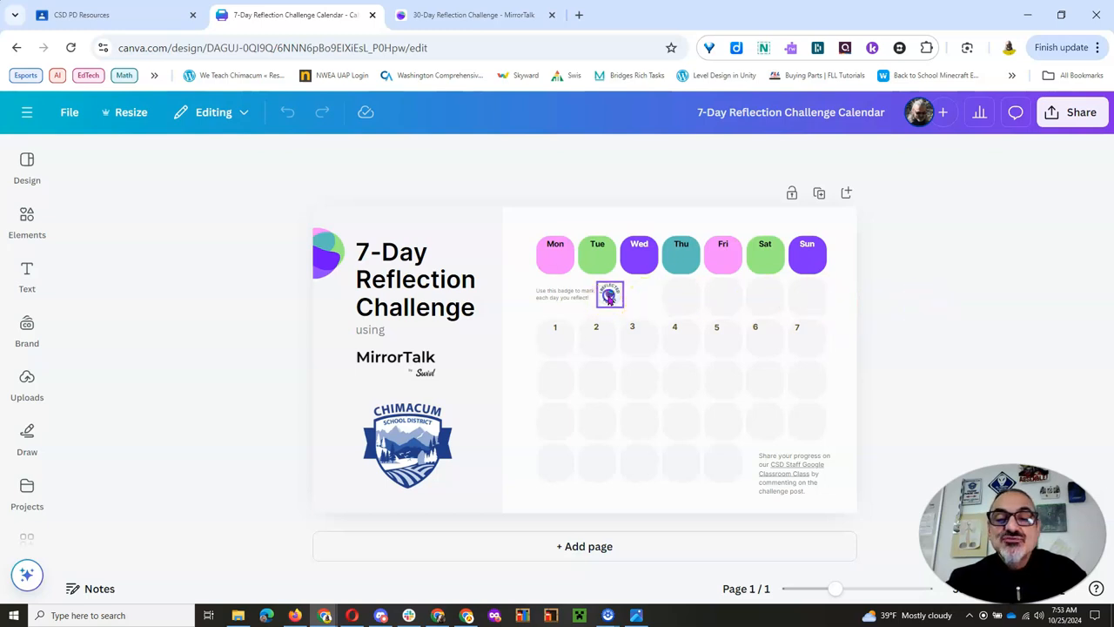
# Step: Drag the 'I reflected today' badge into the day 1 box and settle its position
pyautogui.click(610, 294)
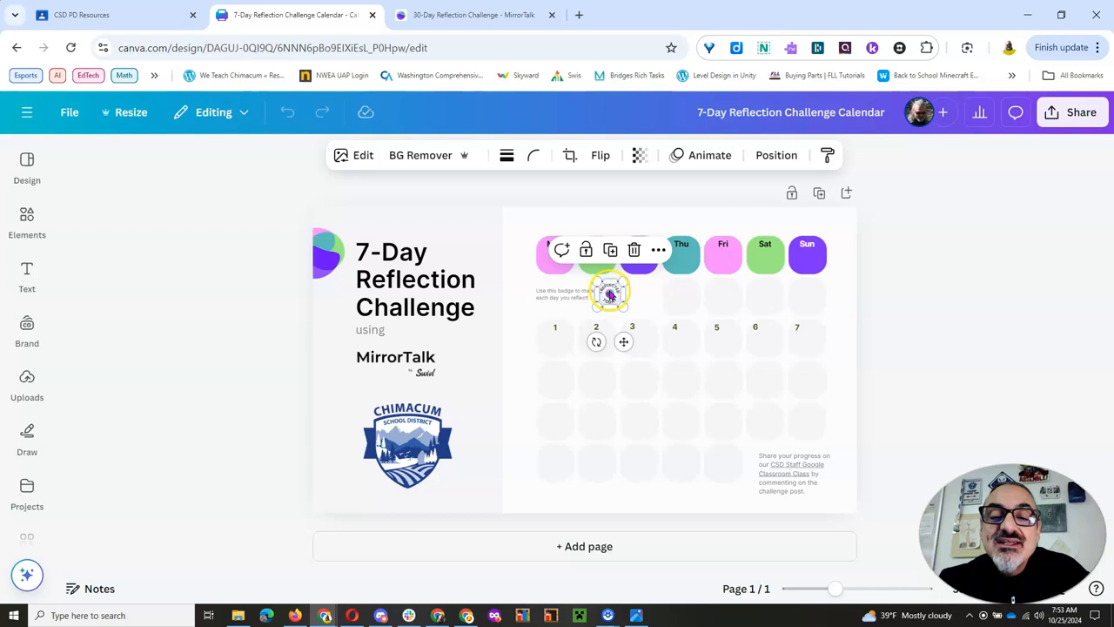
pyautogui.moveTo(609, 293); pyautogui.dragTo(554, 341)
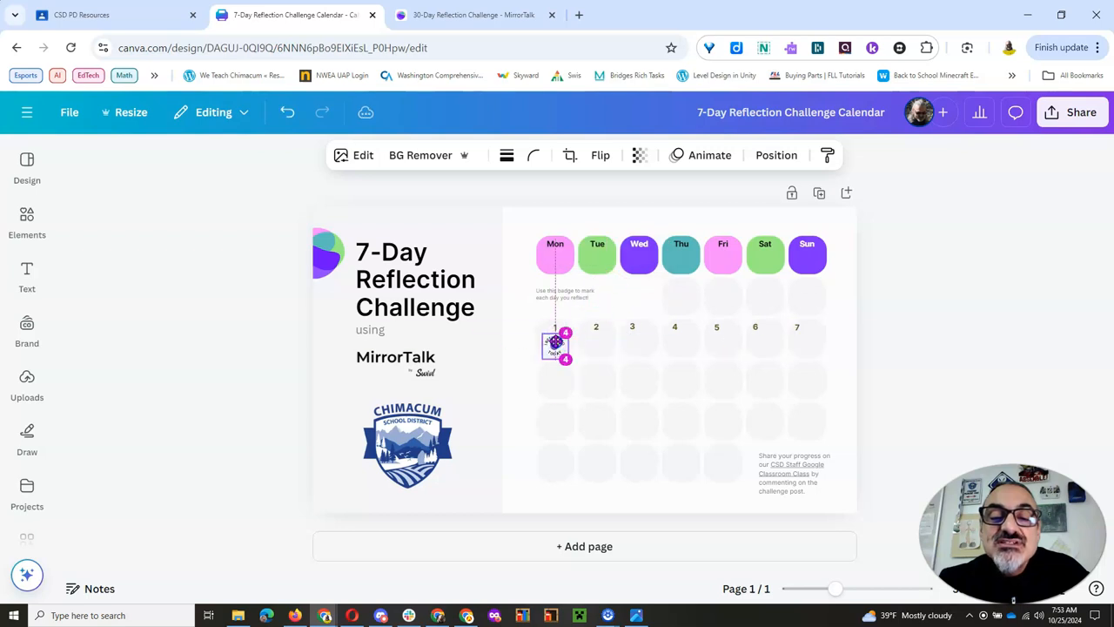
pyautogui.click(555, 345)
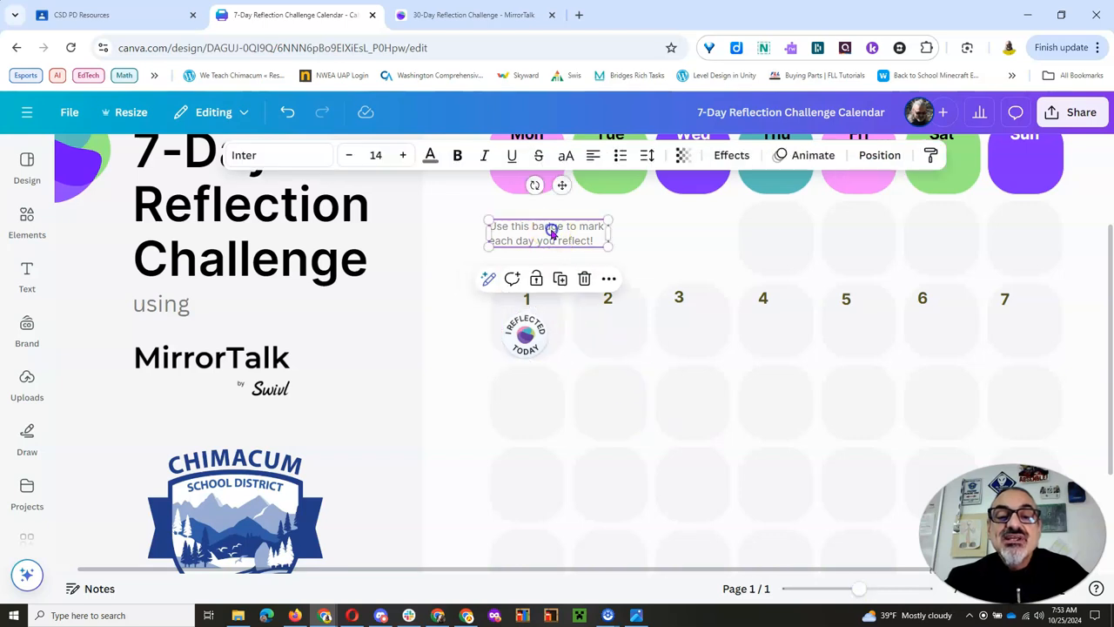
pyautogui.click(526, 335)
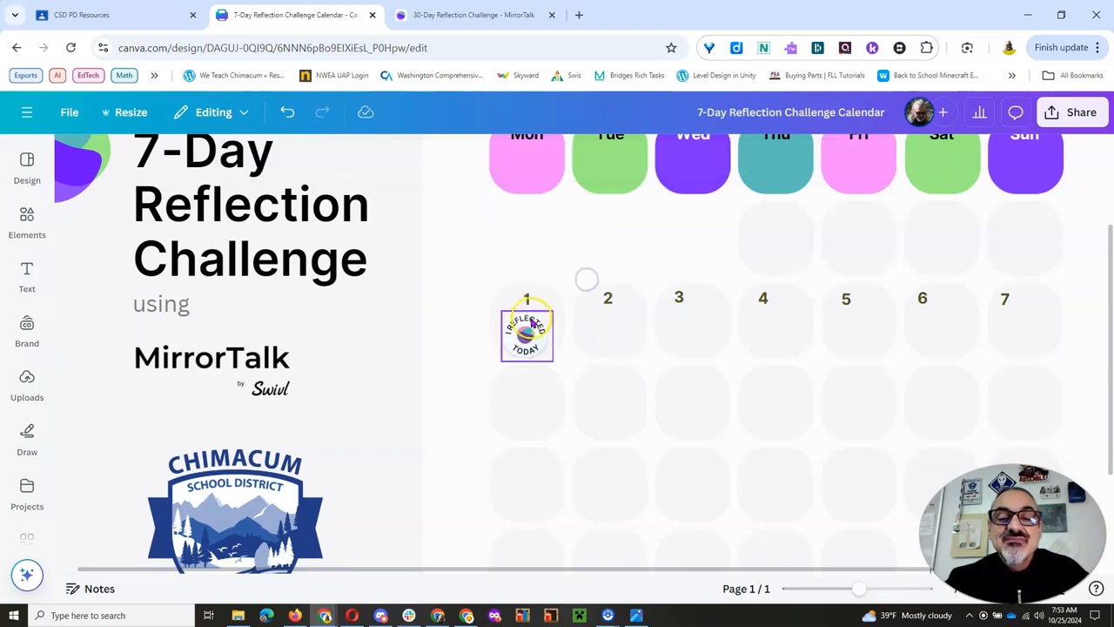
pyautogui.click(526, 331)
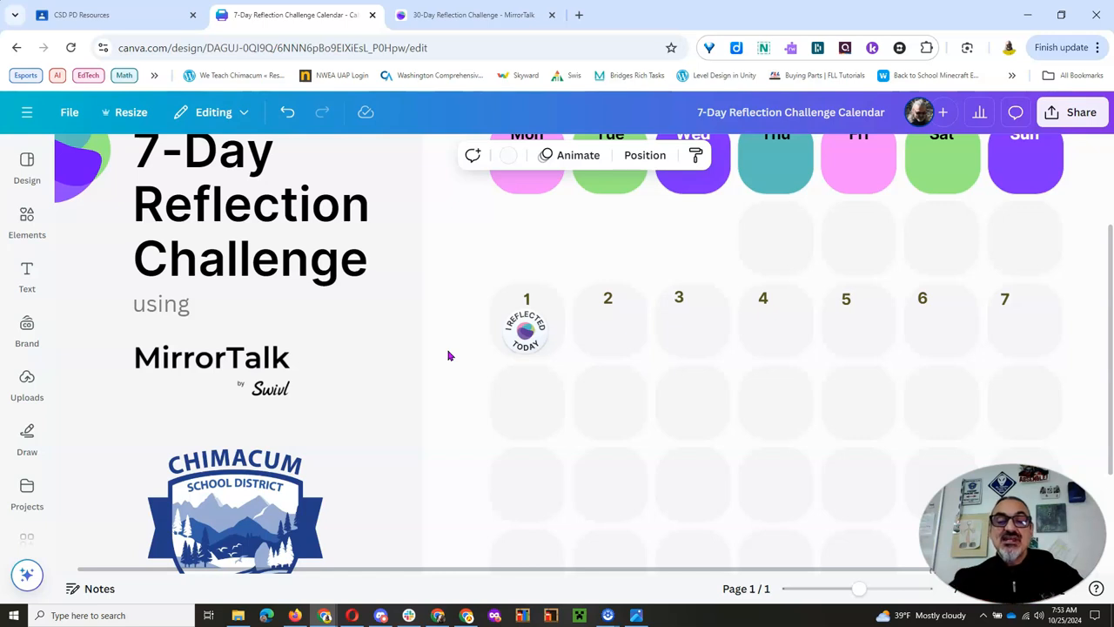
pyautogui.click(526, 331)
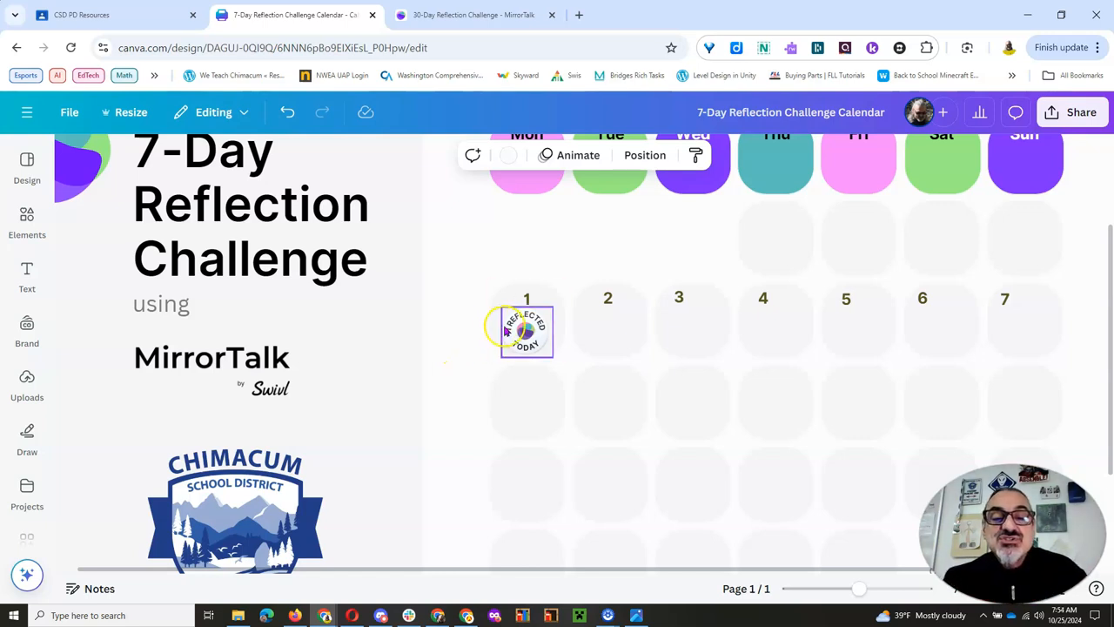
# Step: Duplicate the day 1 badge via More options and move the copy onto the day 2 box
pyautogui.click(526, 329)
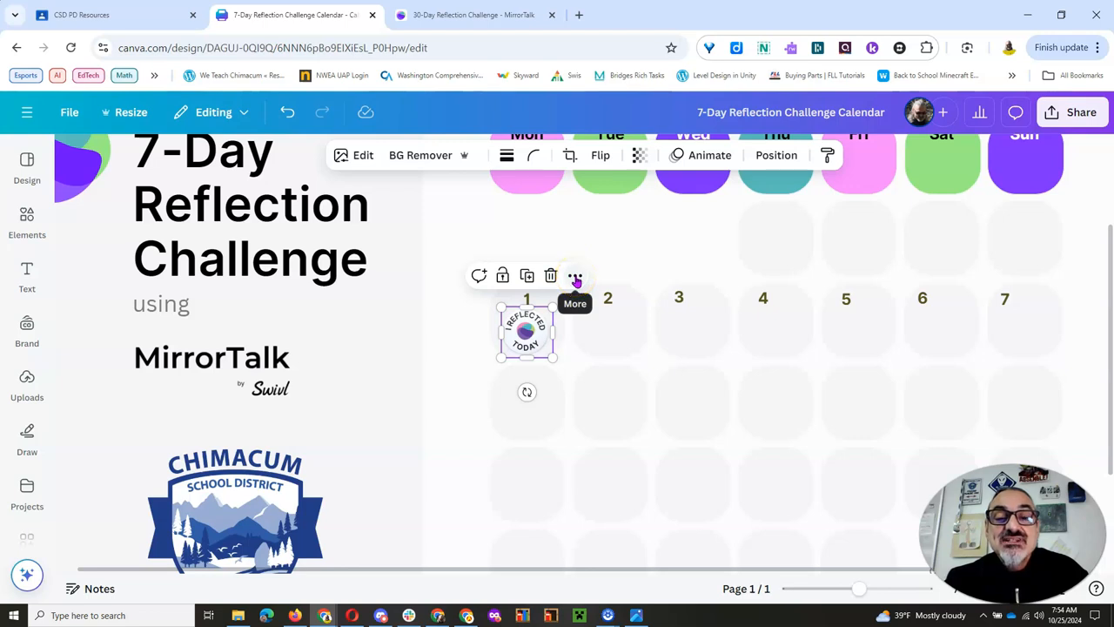
pyautogui.click(575, 275)
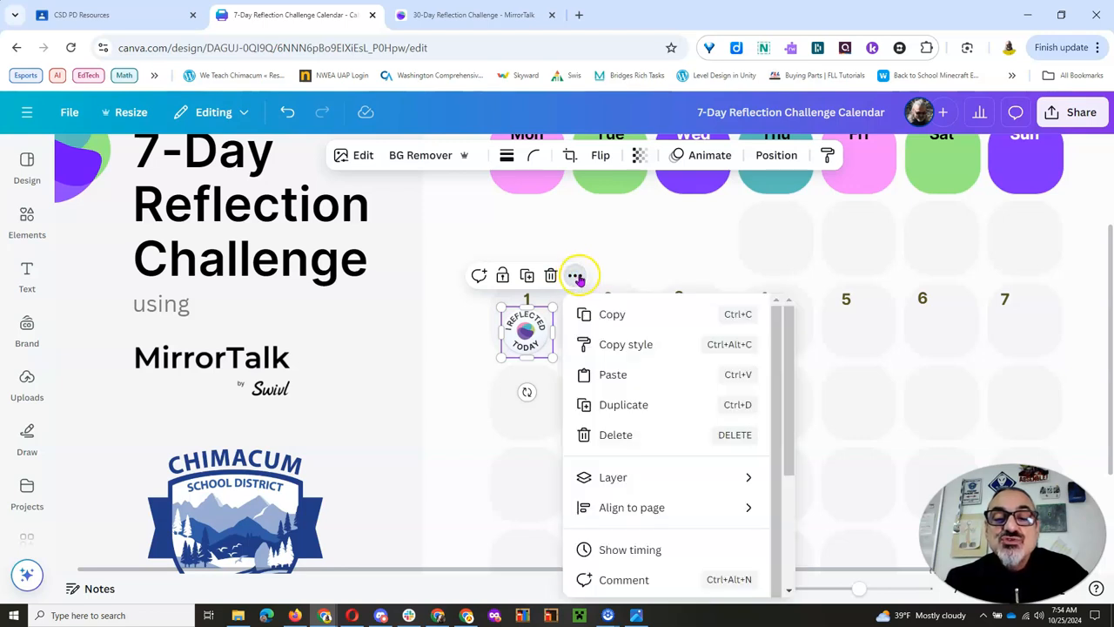
pyautogui.moveTo(613, 404)
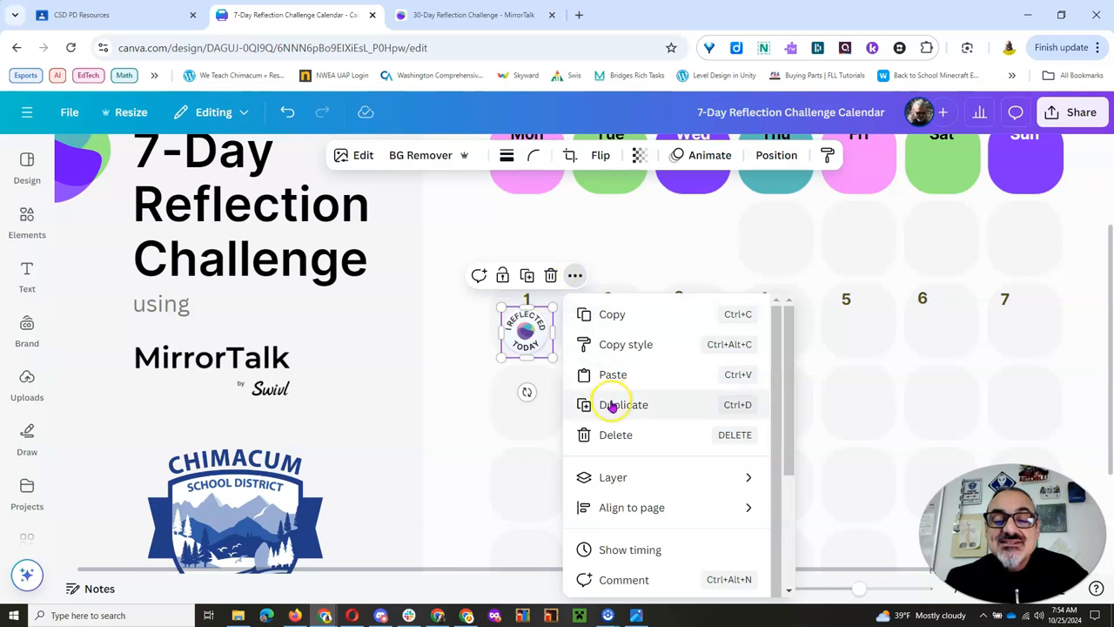
pyautogui.click(624, 404)
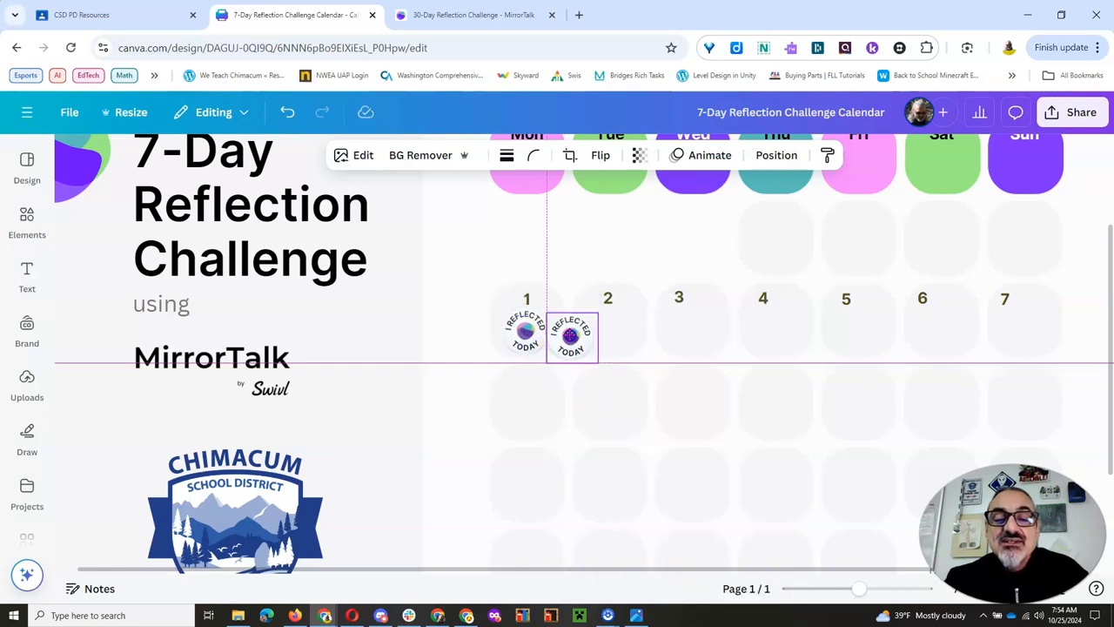
pyautogui.moveTo(571, 338); pyautogui.dragTo(609, 337)
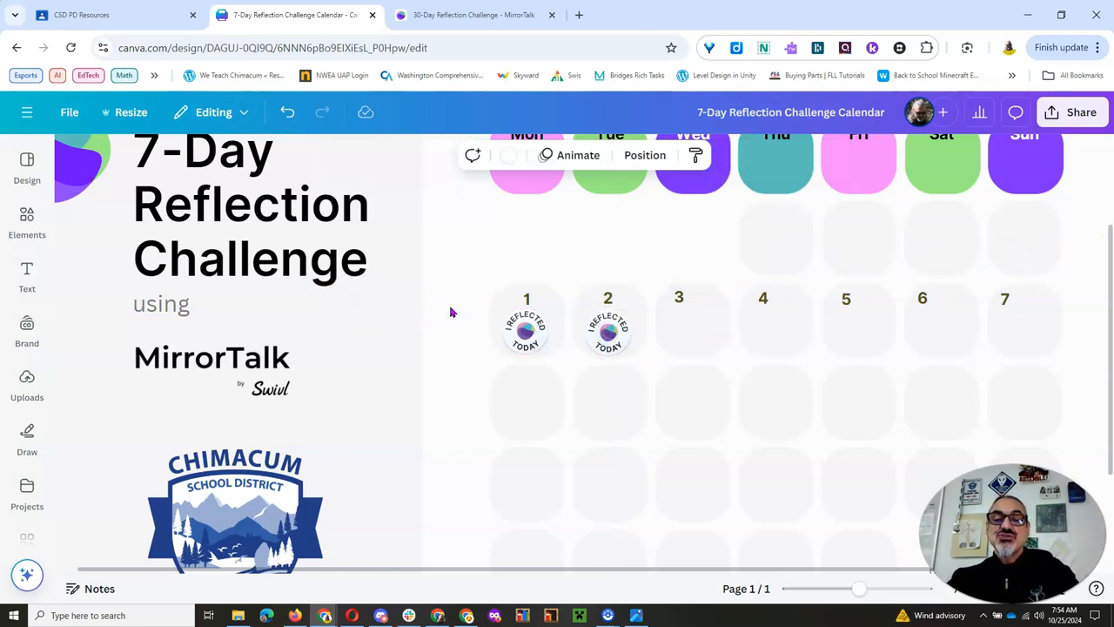
pyautogui.click(607, 329)
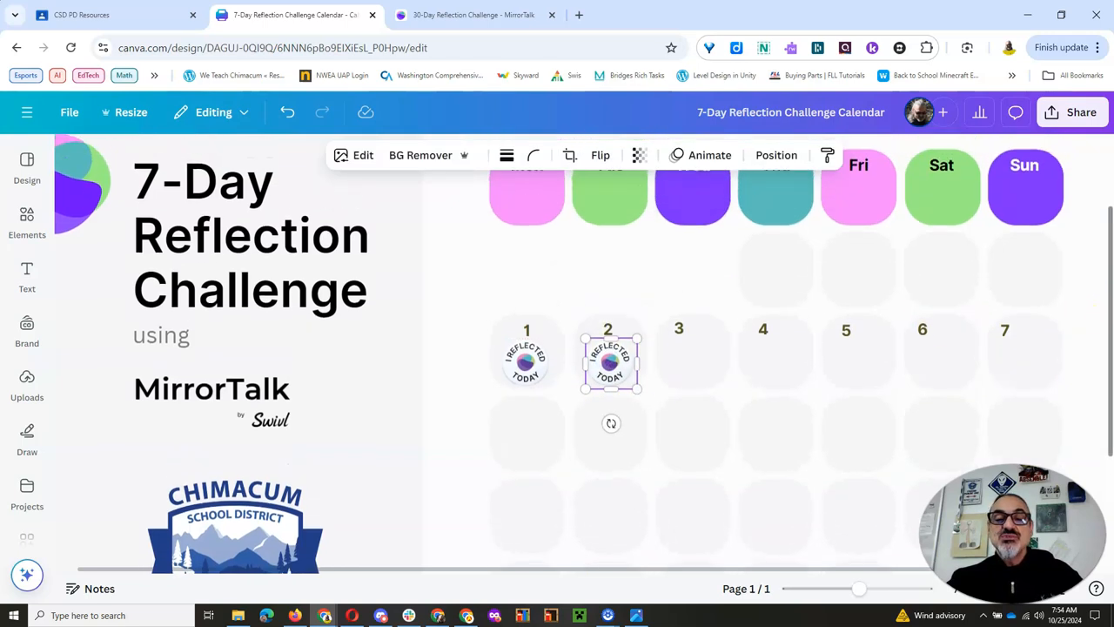
pyautogui.click(609, 360)
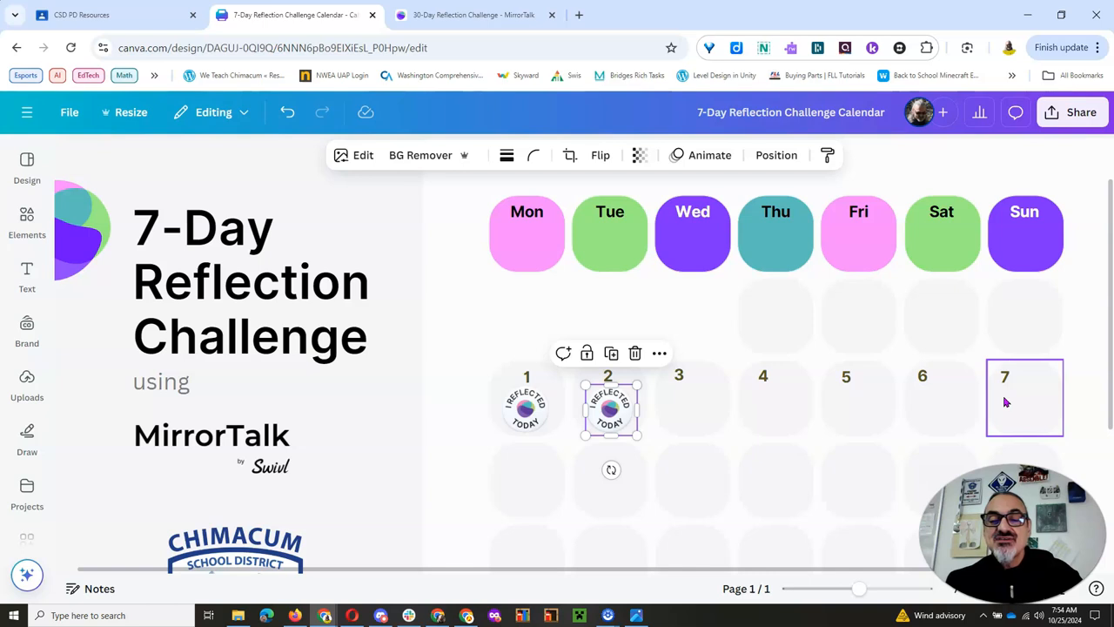
pyautogui.click(774, 397)
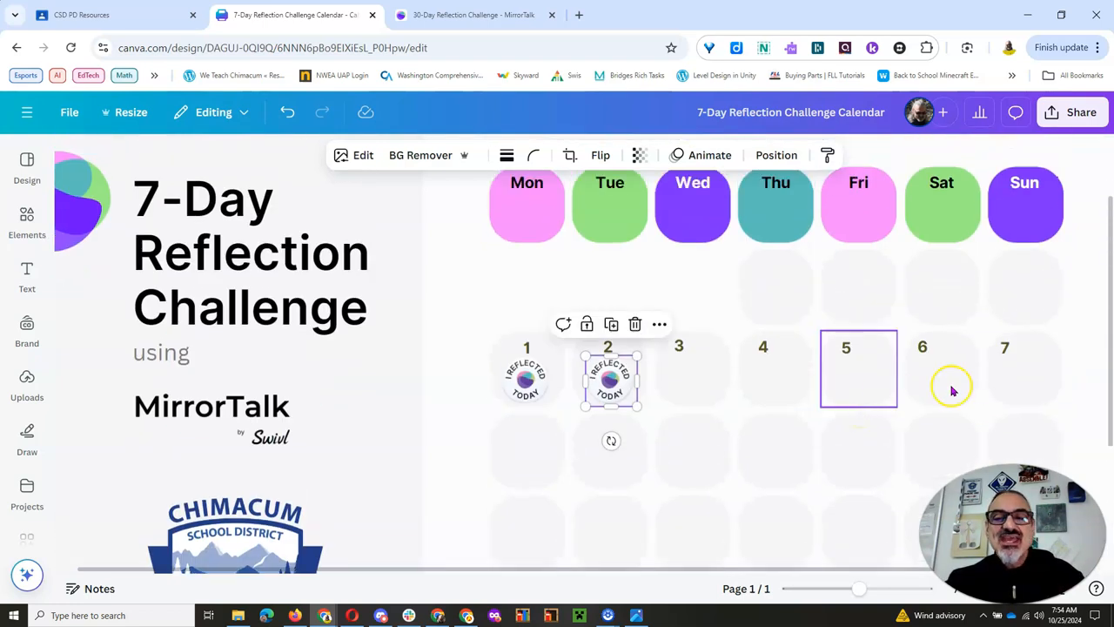
pyautogui.click(954, 386)
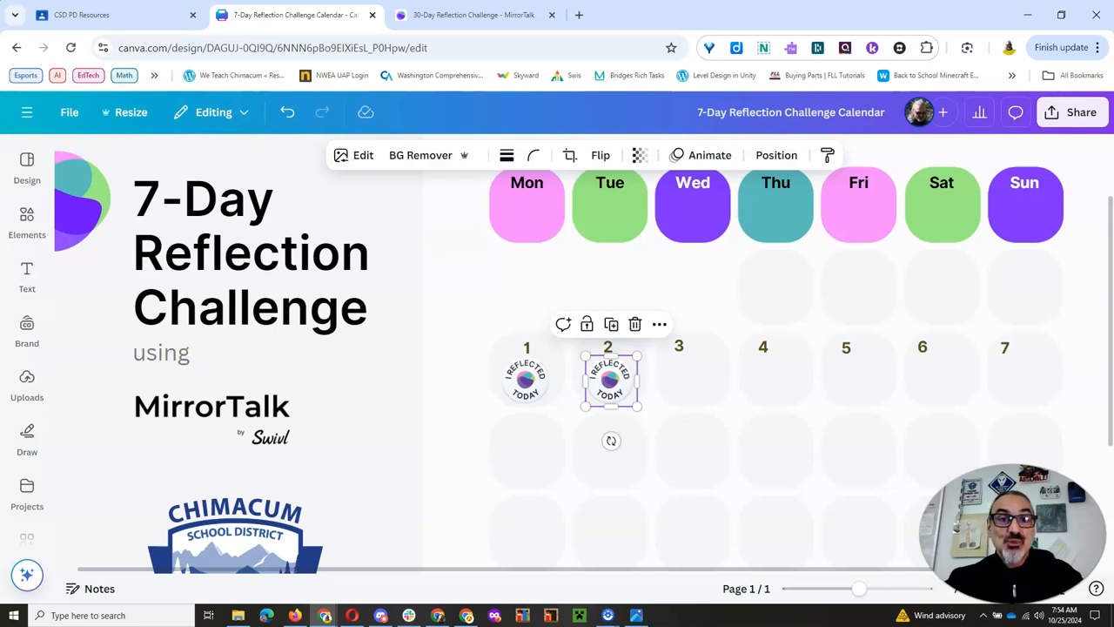